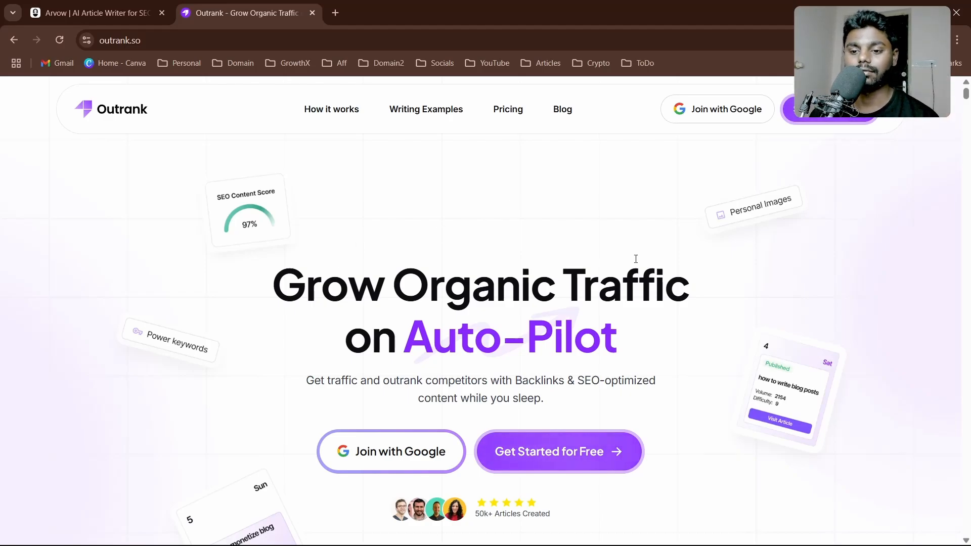
Switch to the Arvow website and enter 'Best amazon FBA tools' as the keyword.
scroll(down, 3)
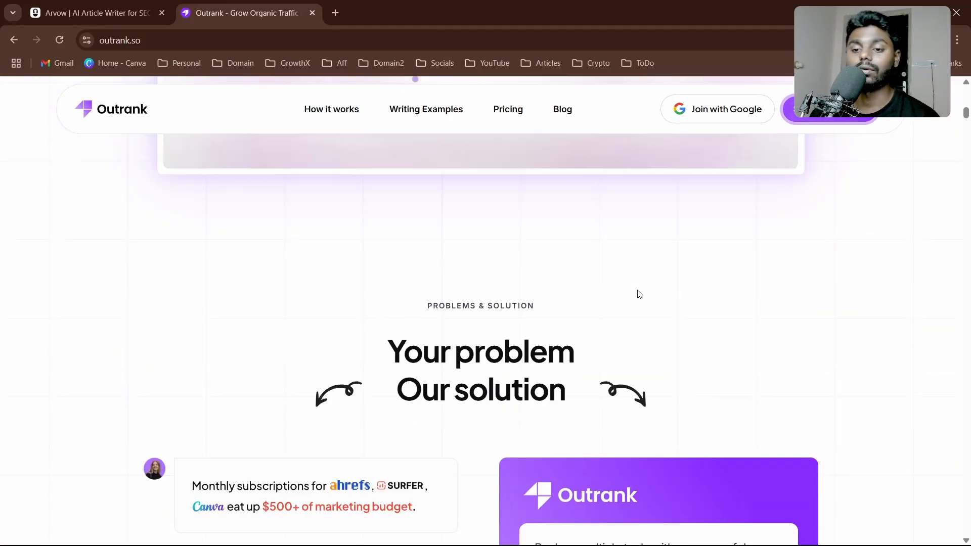
scroll(down, 3)
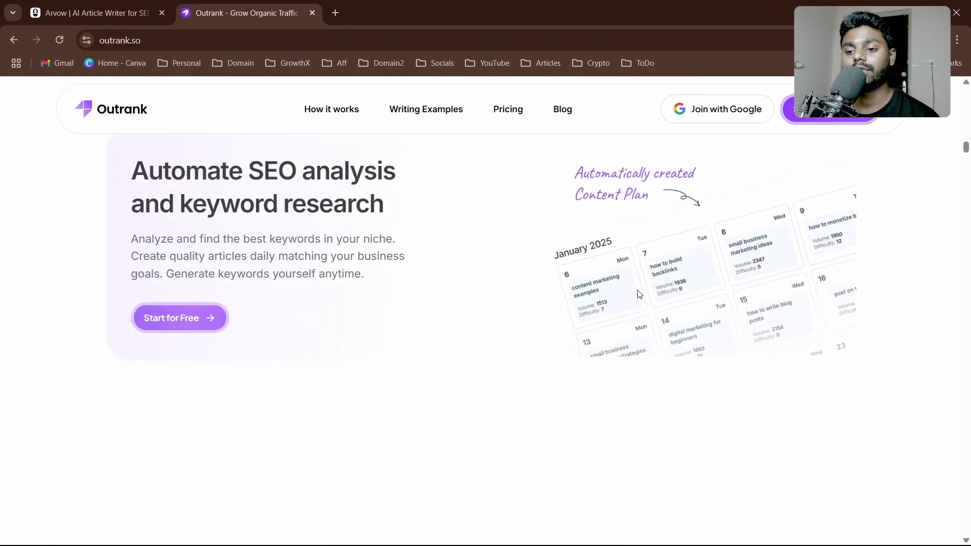
scroll(down, 3)
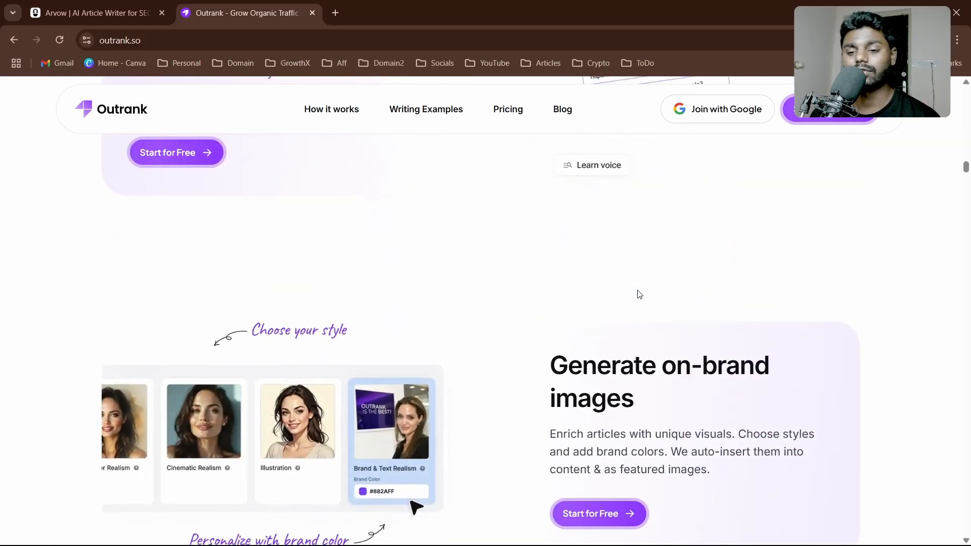
click(93, 12)
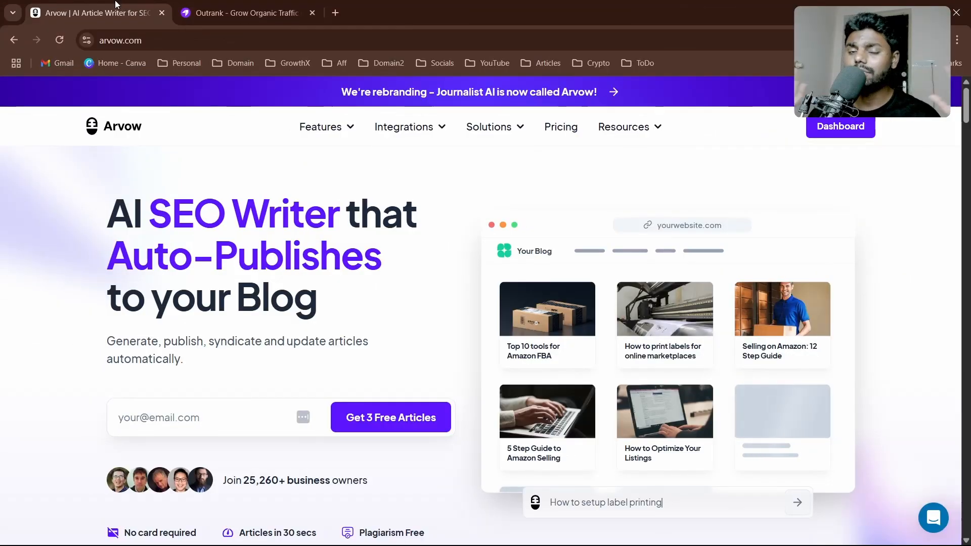
text(Best amazon FBA tools)
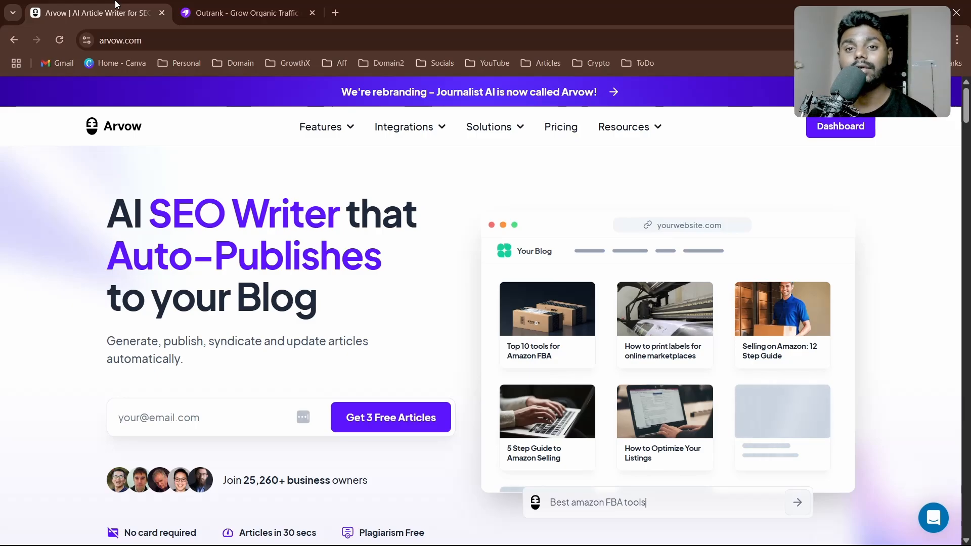
mouse_move(448, 301)
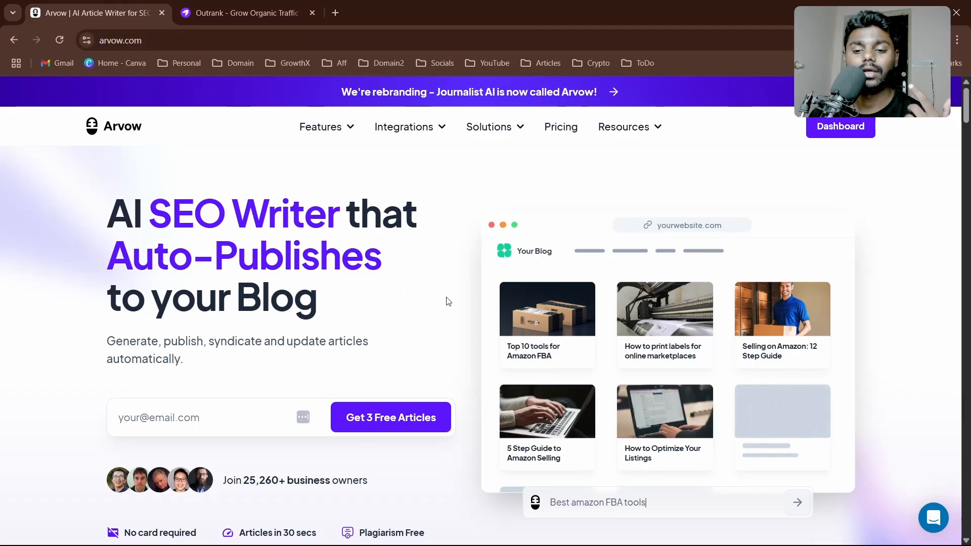
mouse_move(426, 314)
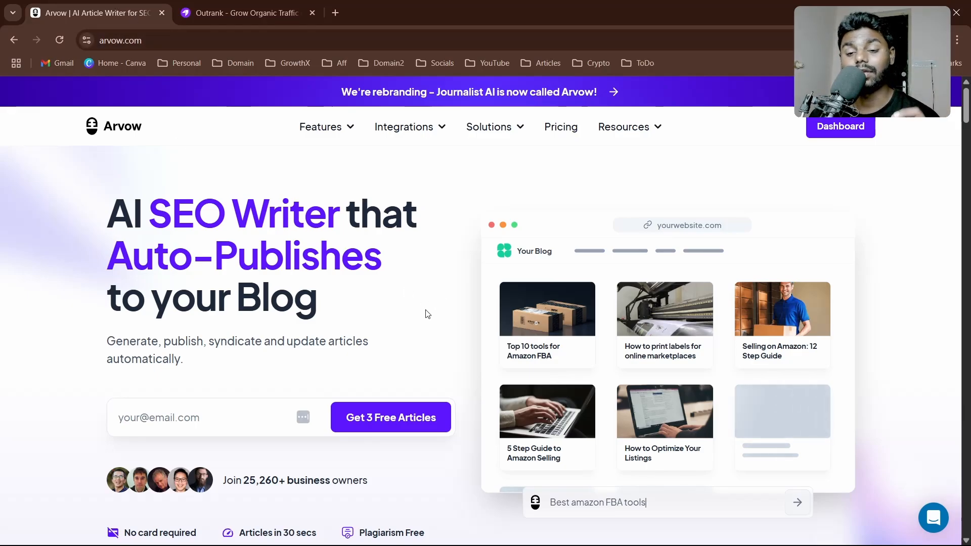
mouse_move(835, 135)
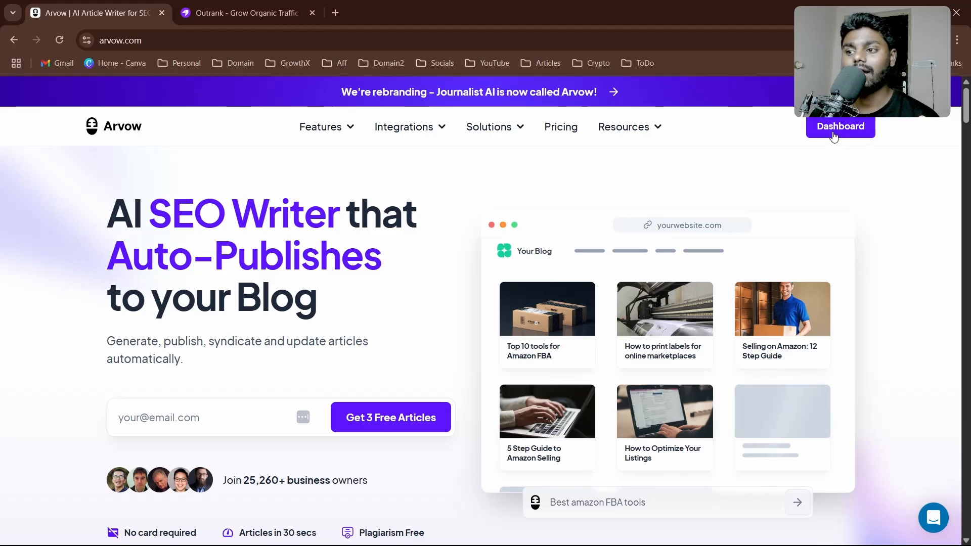
Go to the Arvow dashboard showing the Generate Articles article types.
click(840, 126)
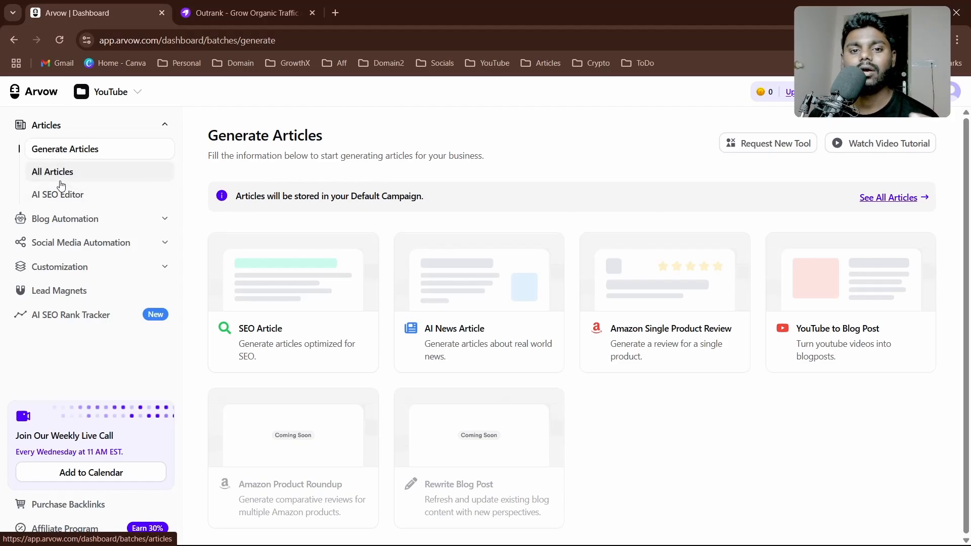
mouse_move(73, 184)
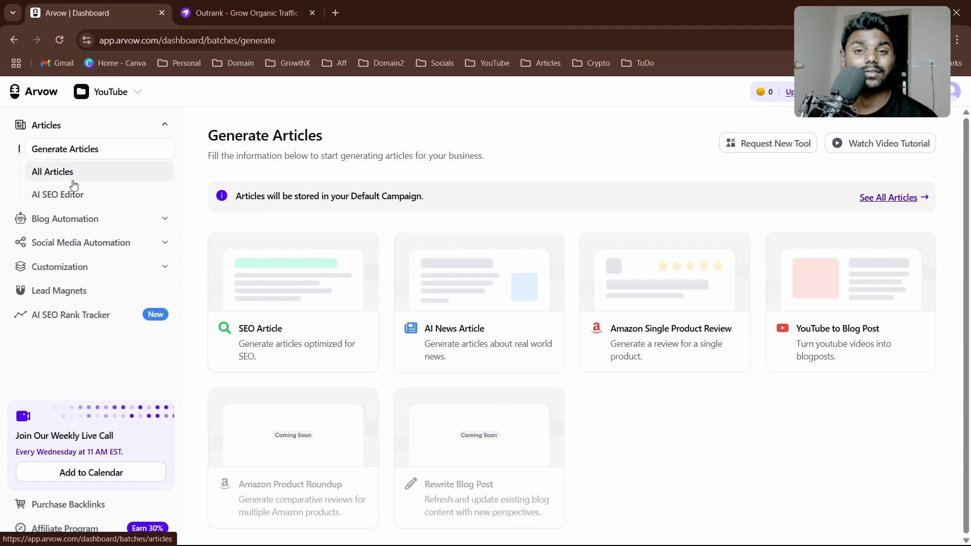
mouse_move(58, 194)
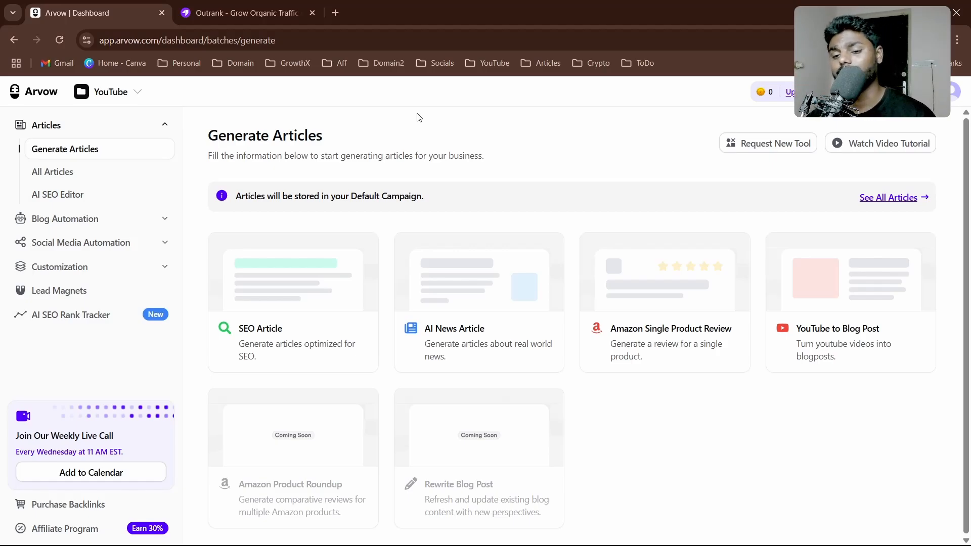
mouse_move(321, 225)
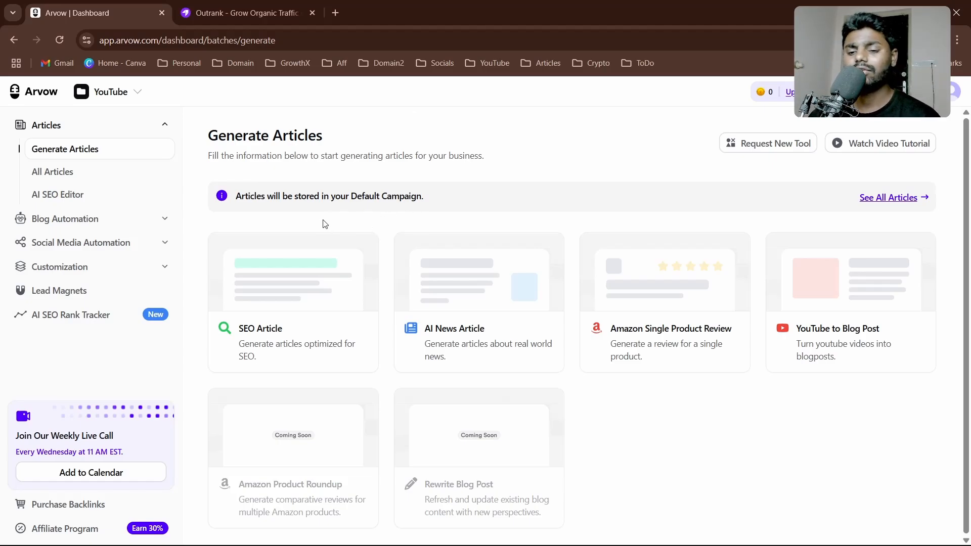
mouse_move(673, 414)
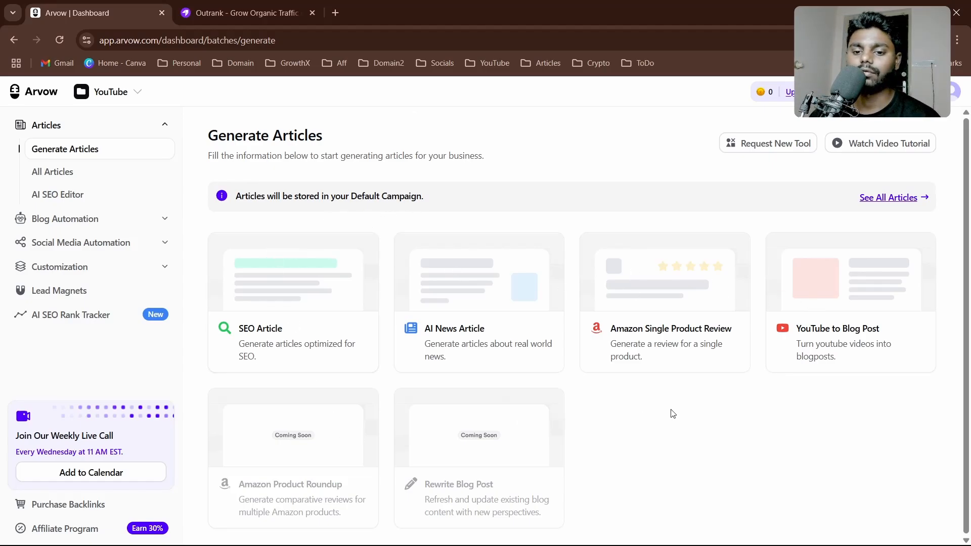
mouse_move(453, 448)
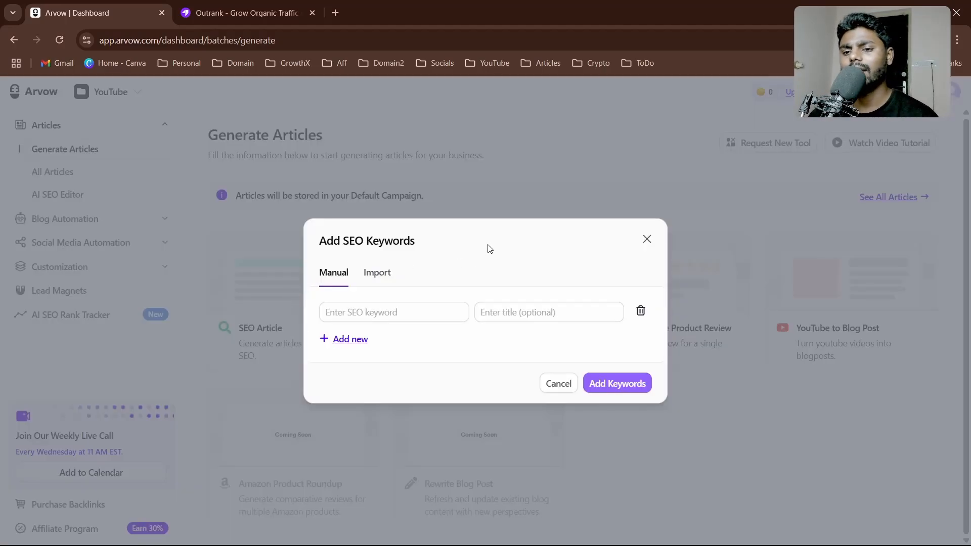
mouse_move(402, 300)
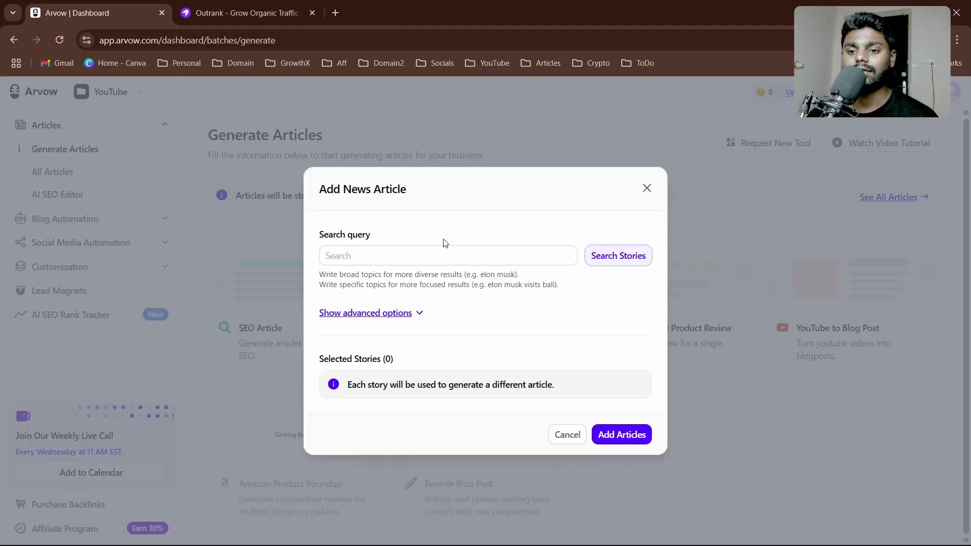
Search news stories for 'elon musk' and add the AI ambitions story to the selection.
text(elon musk)
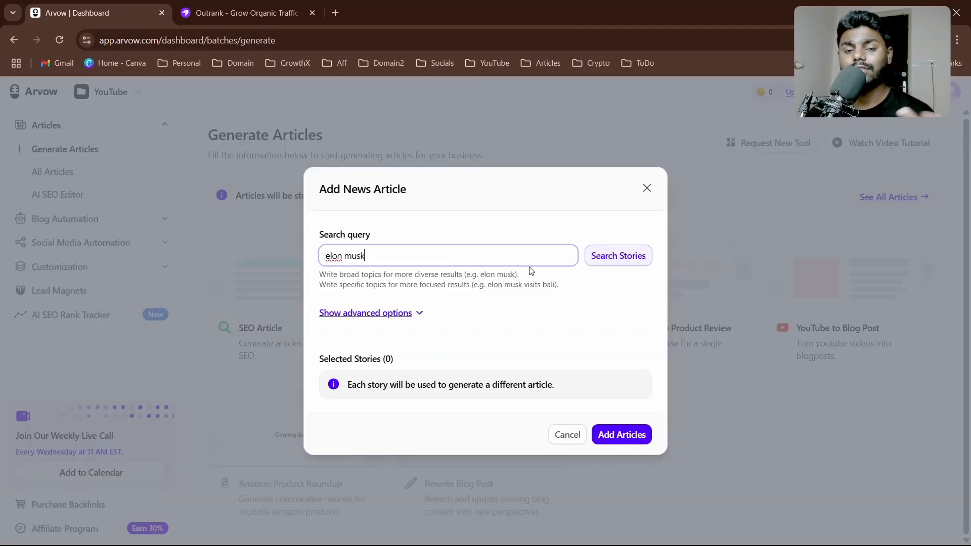
click(617, 255)
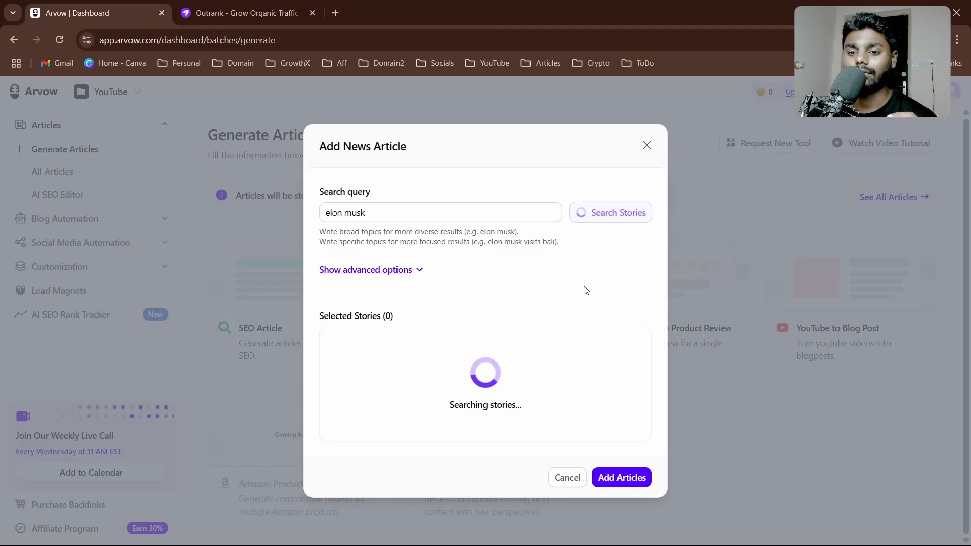
mouse_move(385, 165)
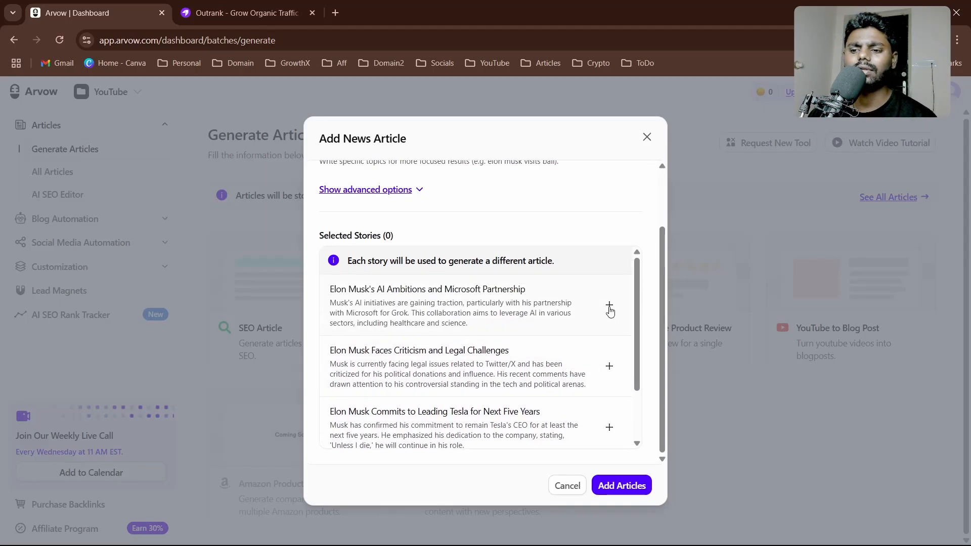
click(609, 305)
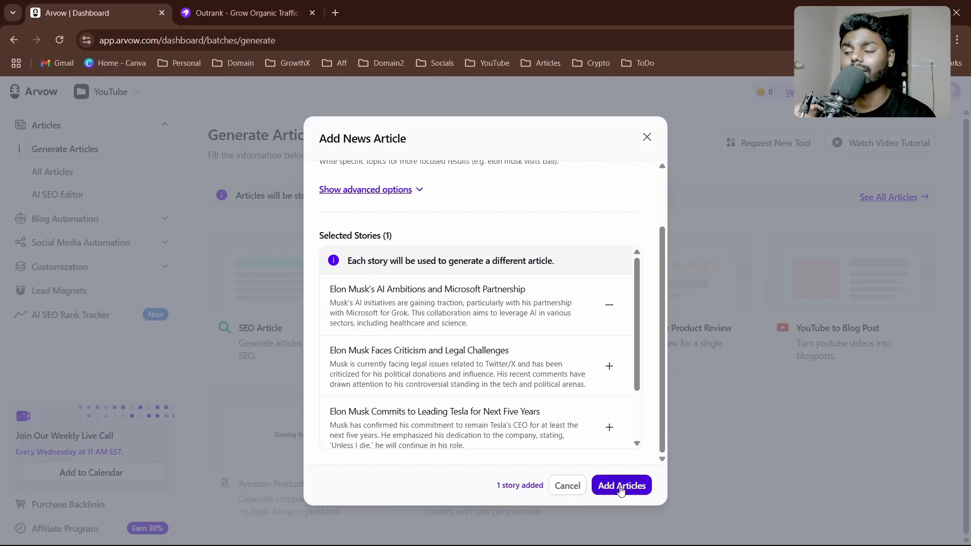
mouse_move(621, 474)
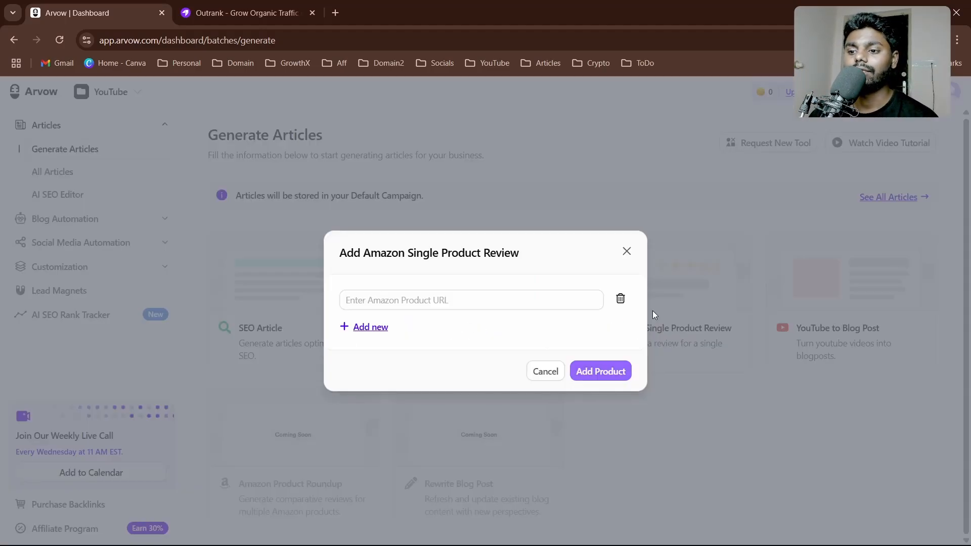
mouse_move(499, 325)
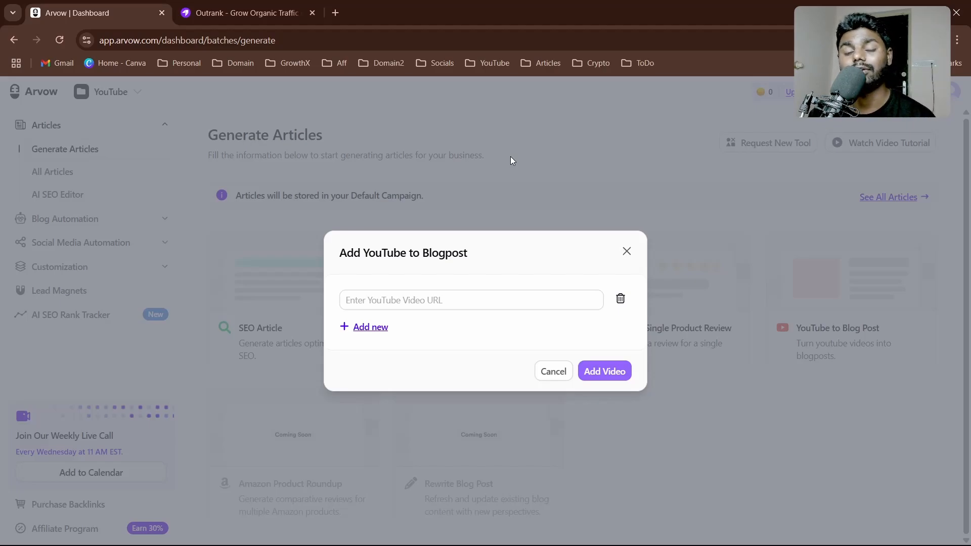
mouse_move(517, 197)
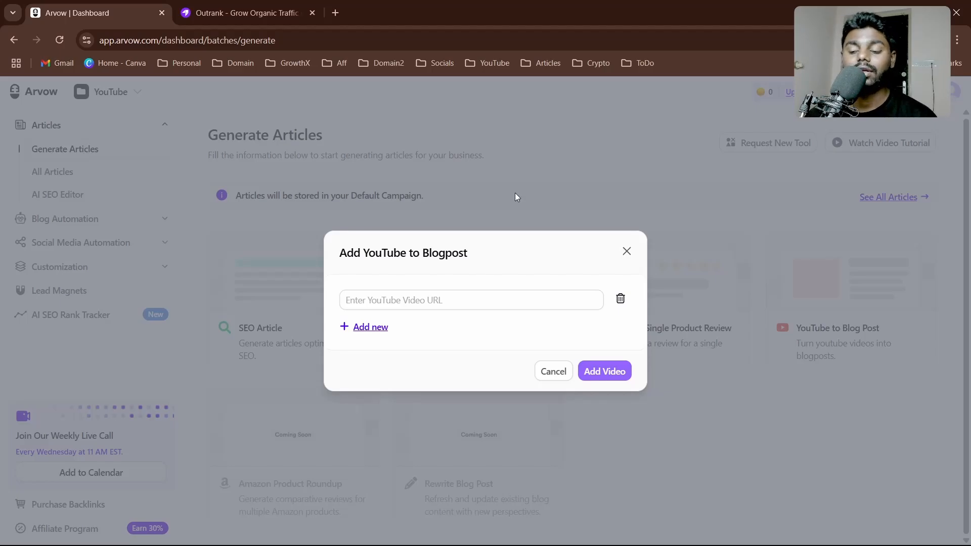
Cancel the Add YouTube to Blogpost dialog.
click(552, 371)
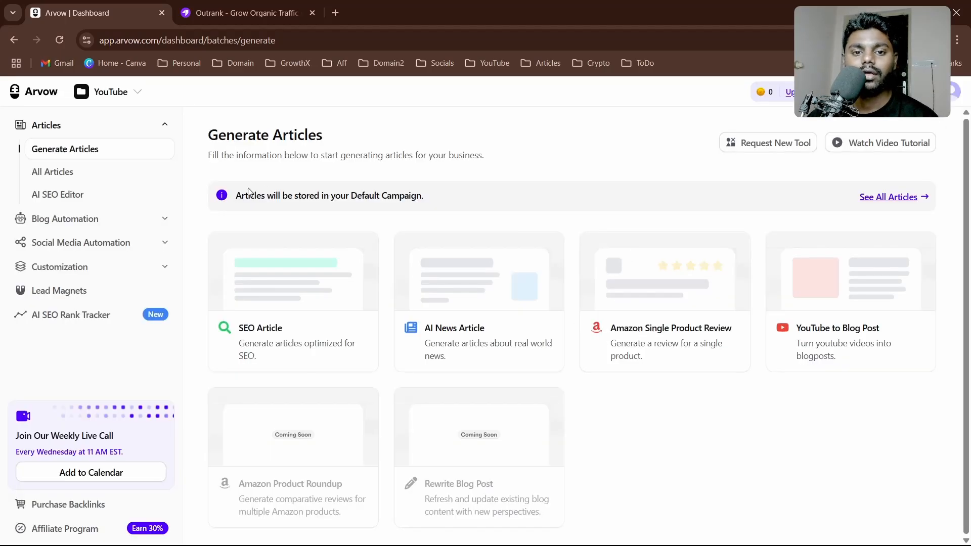
Show the All Articles list from the sidebar.
click(52, 172)
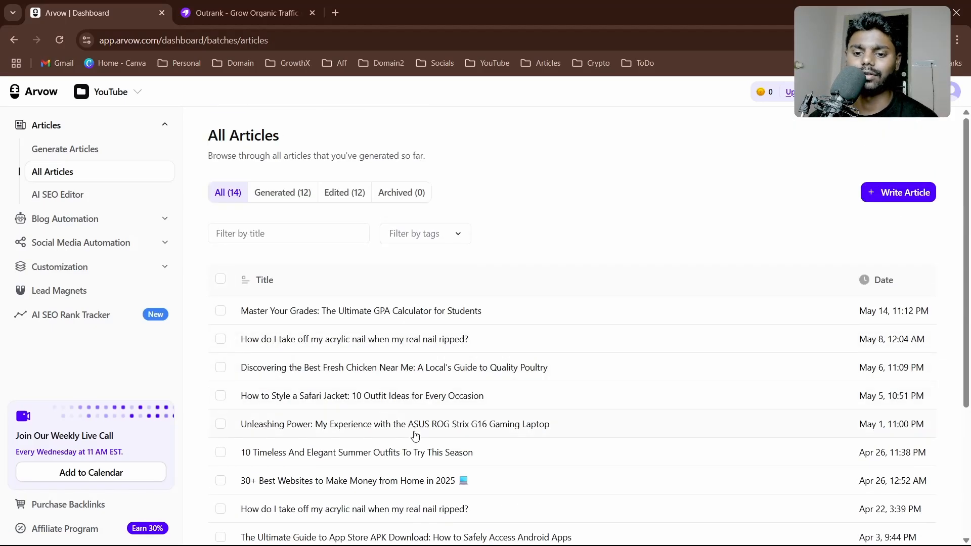
mouse_move(548, 393)
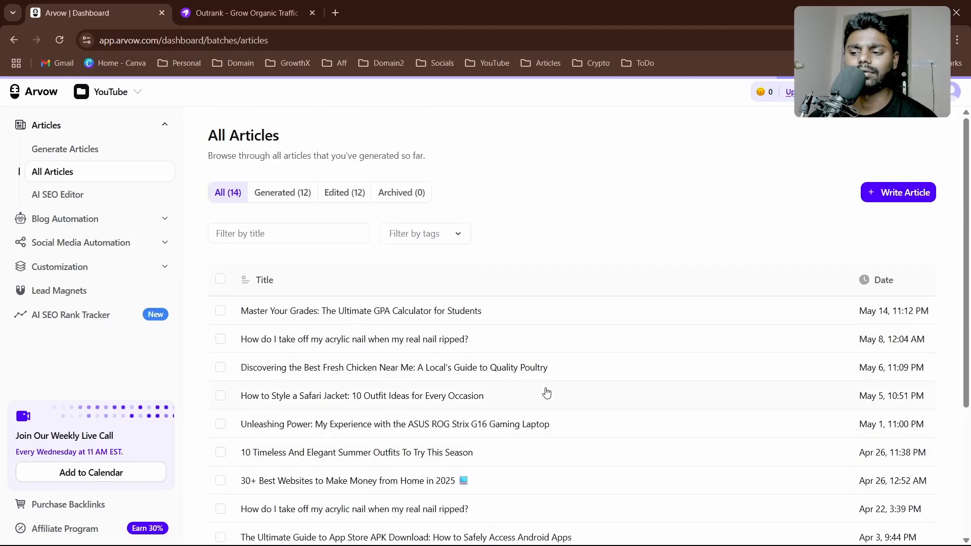
Read through the '10 Timeless And Elegant Summer Outfits' article in the editor.
click(356, 452)
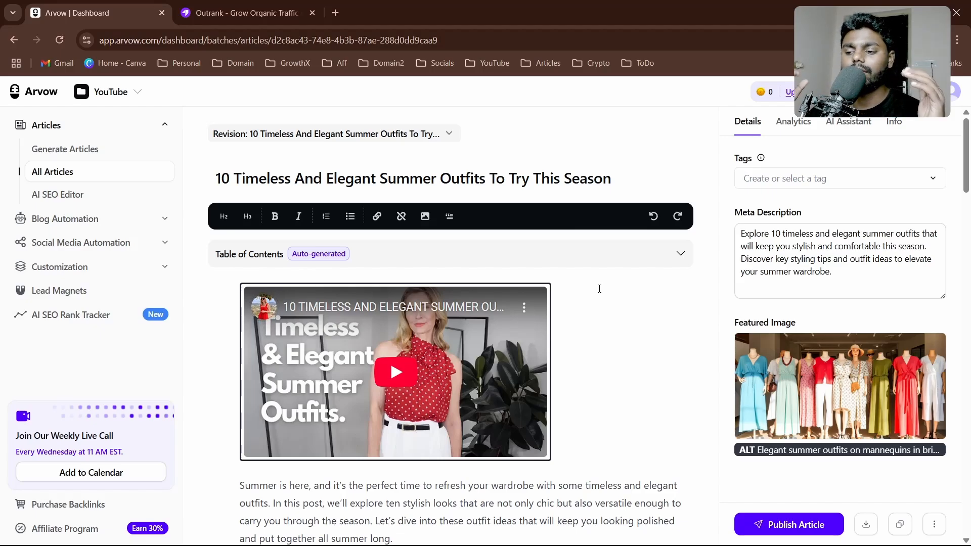
mouse_move(605, 322)
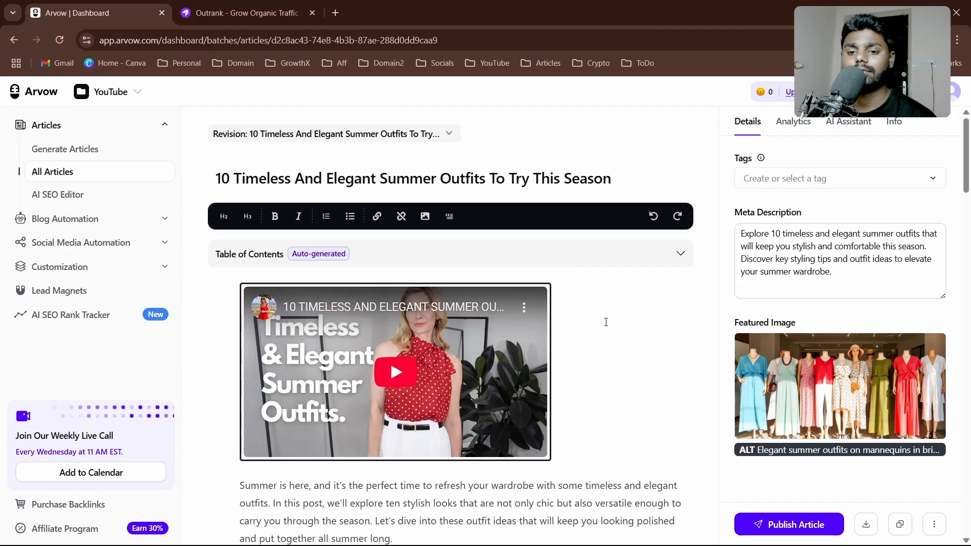
scroll(down, 3)
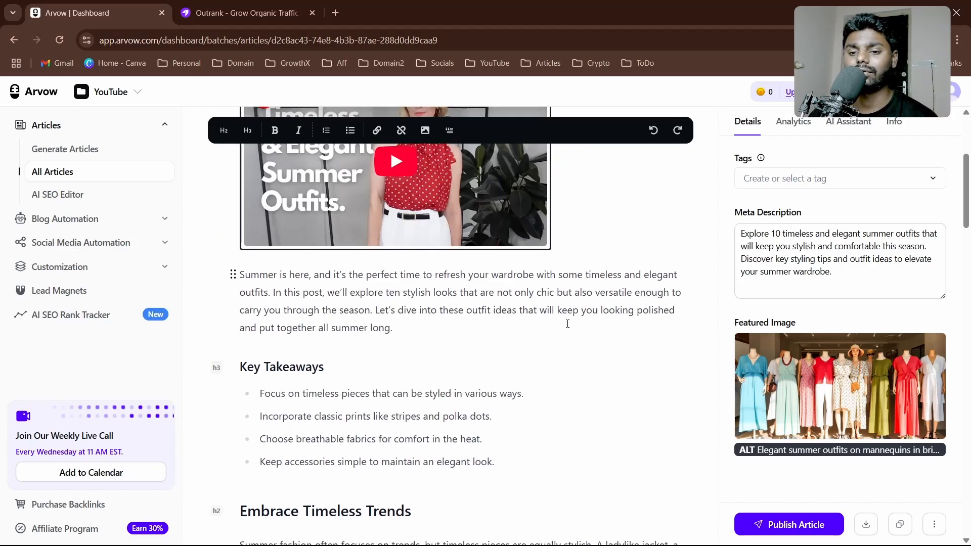
scroll(down, 3)
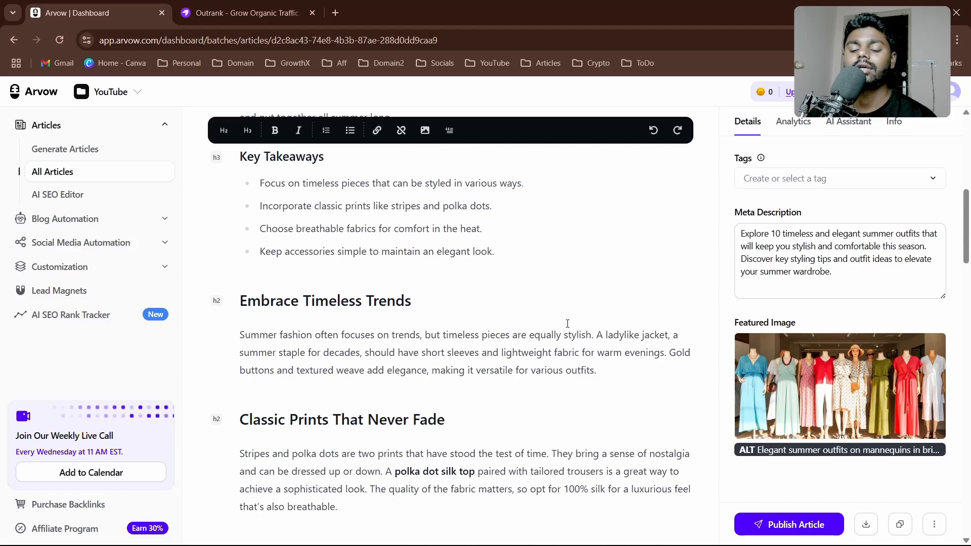
scroll(down, 3)
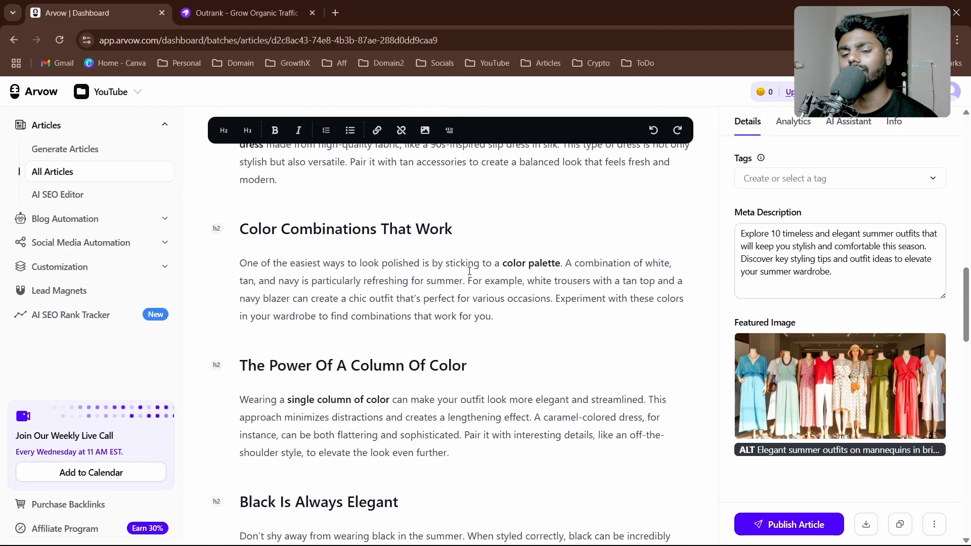
scroll(down, 3)
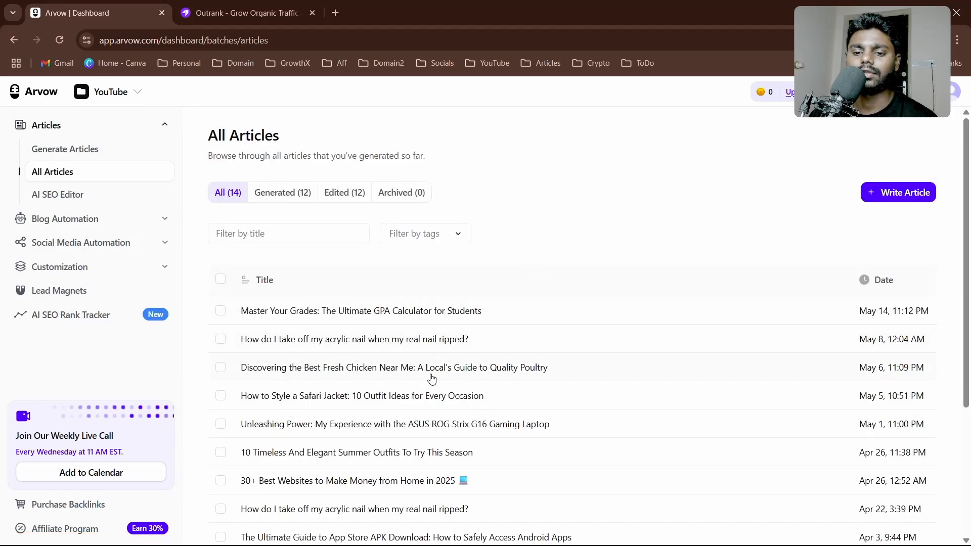
Read the '30+ Best Websites to Make Money from Home in 2025' article down to its conclusion and back.
scroll(down, 3)
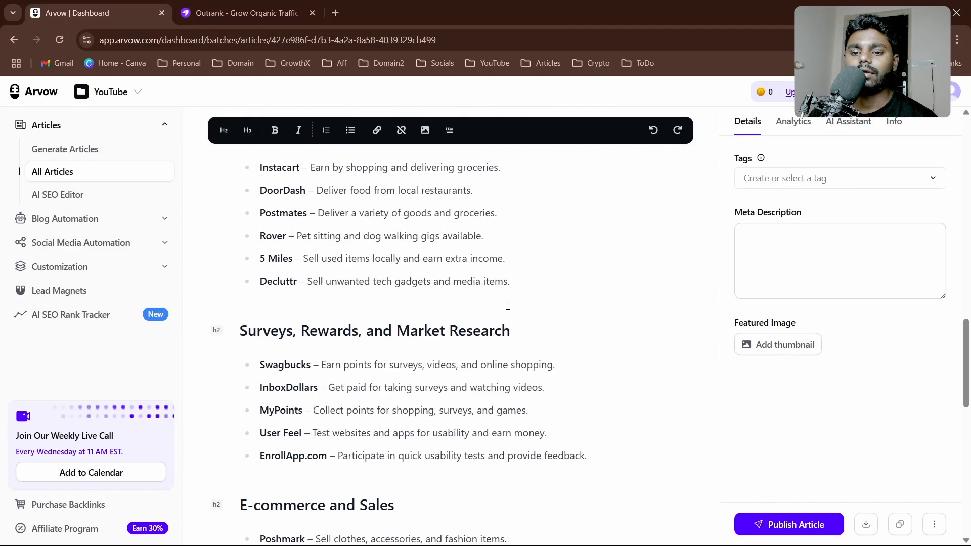
scroll(down, 3)
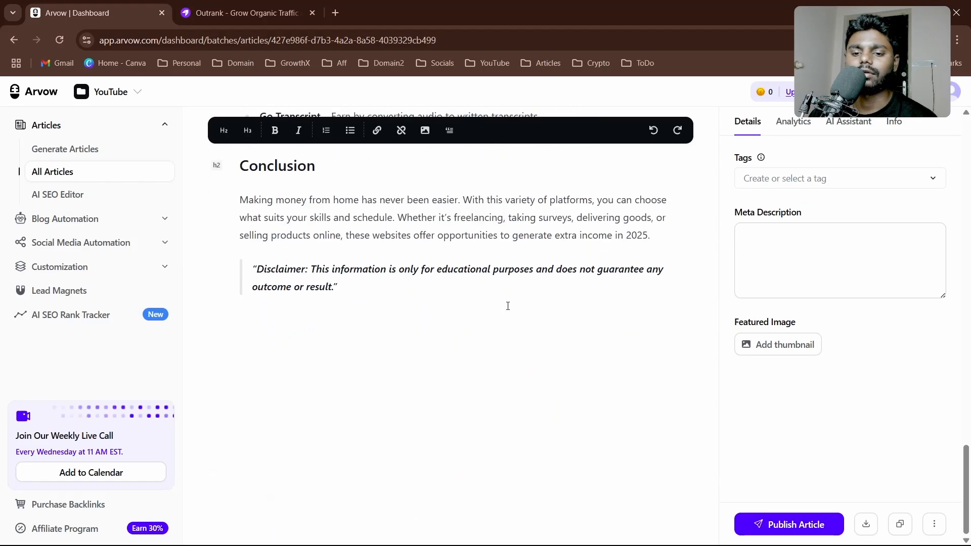
scroll(up, 3)
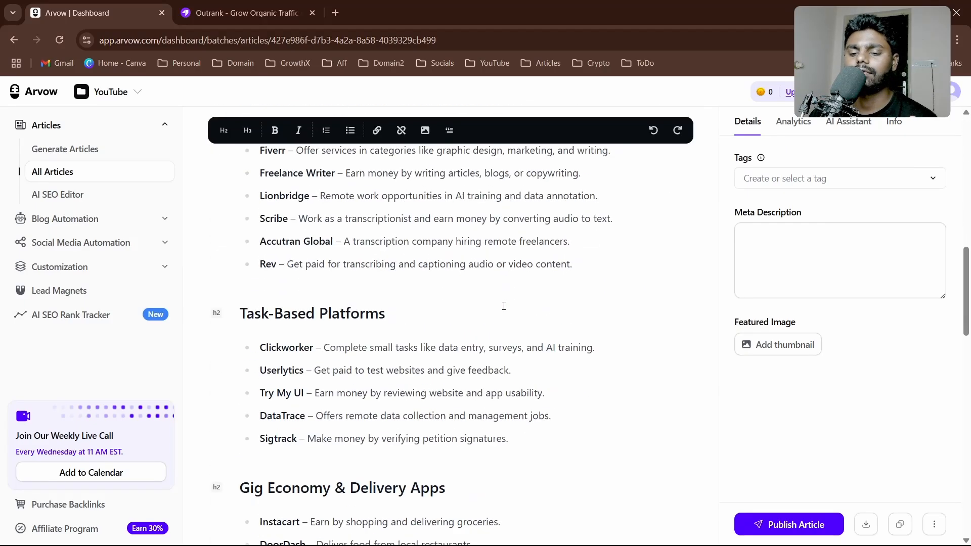
click(13, 39)
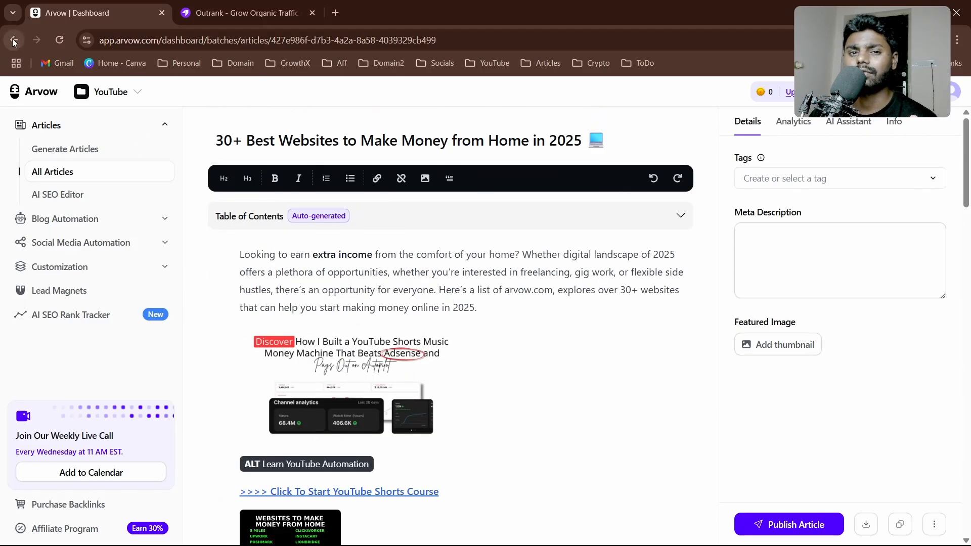
Return to All Articles and load the 'how to remove gel nails' article.
click(13, 39)
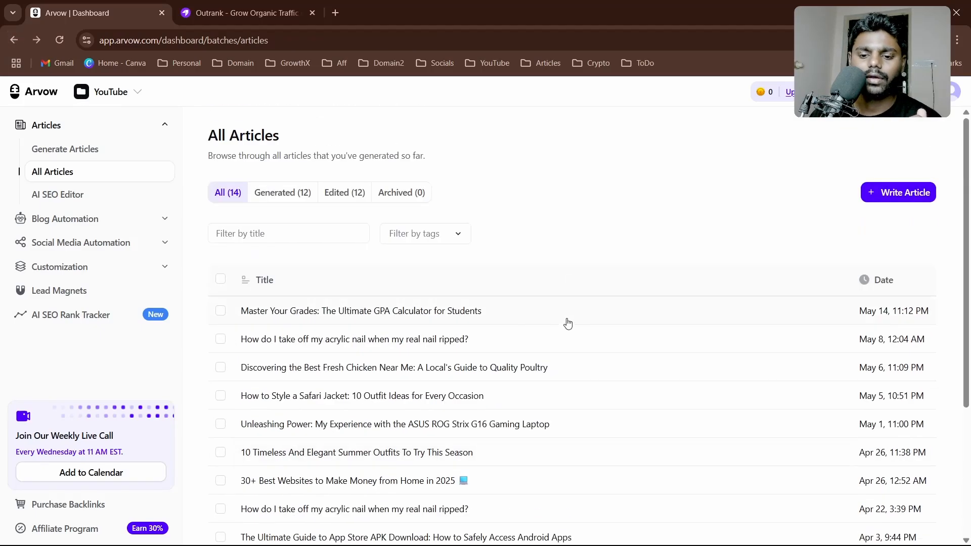
scroll(down, 3)
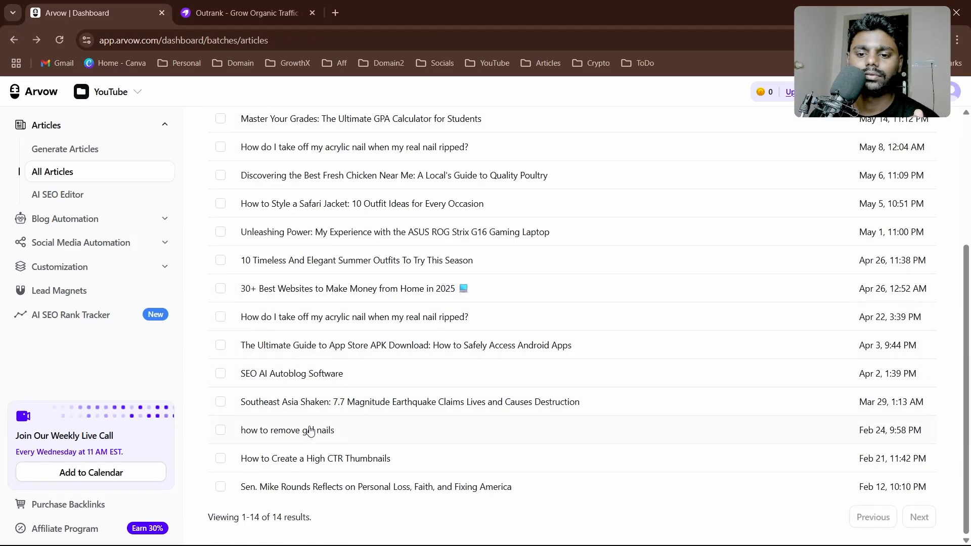
mouse_move(581, 418)
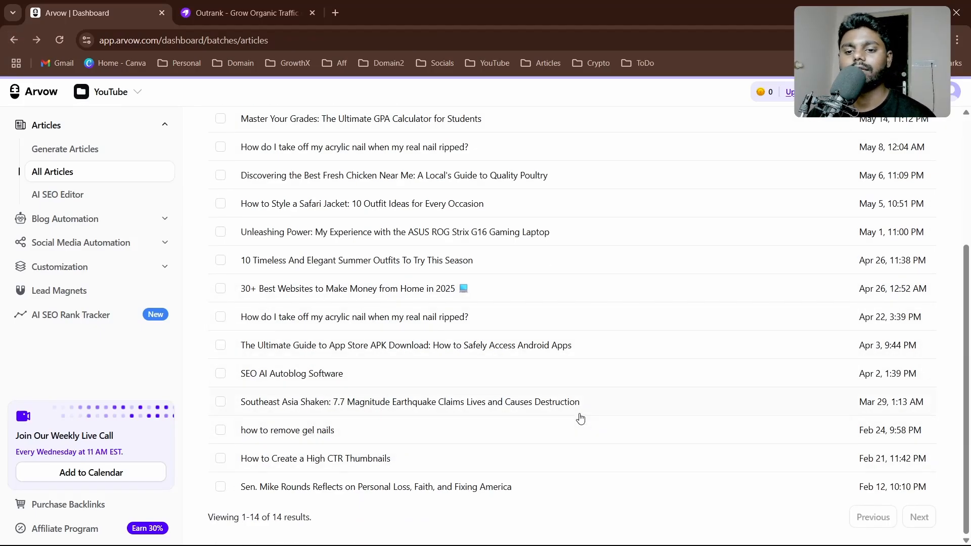
click(286, 430)
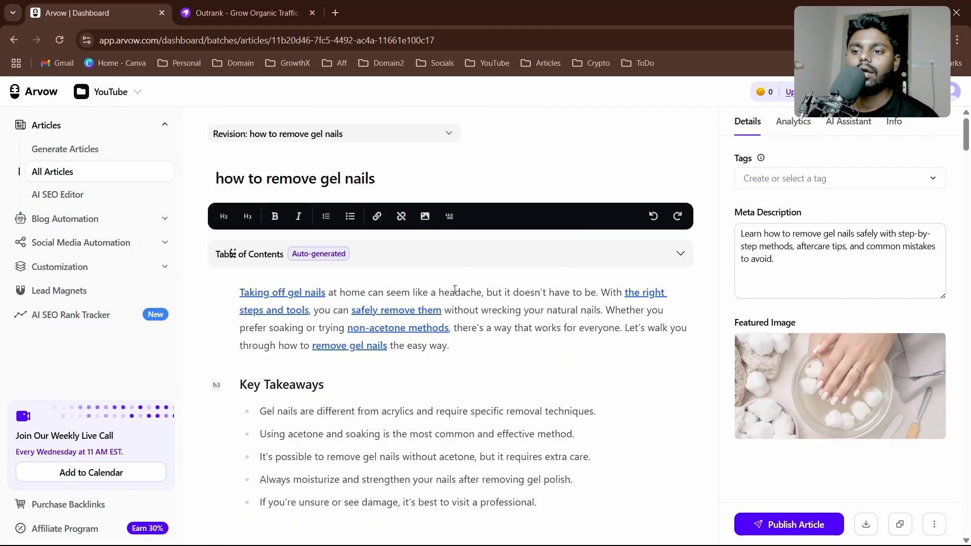
Select the article's intro paragraph and its title for editing, then clear the selection.
click(447, 346)
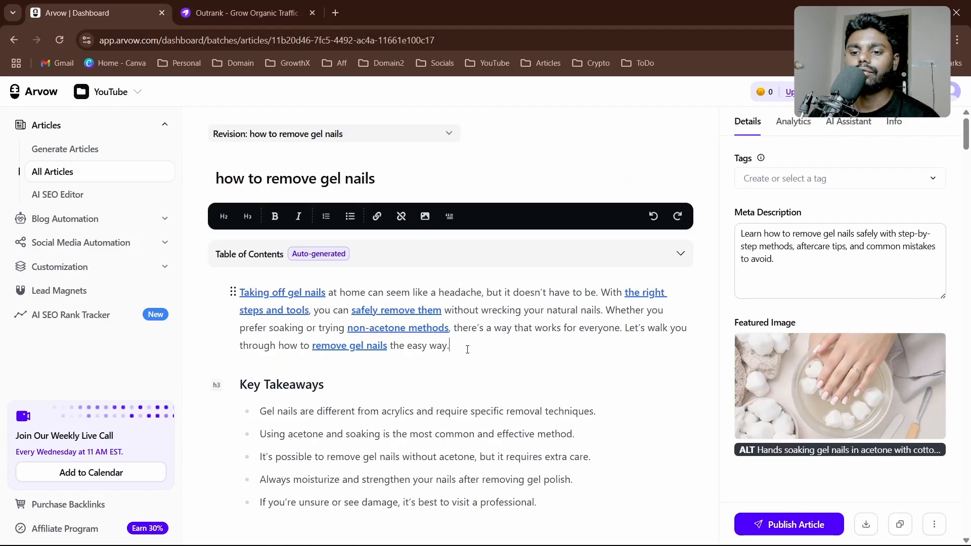
drag(240, 291, 448, 346)
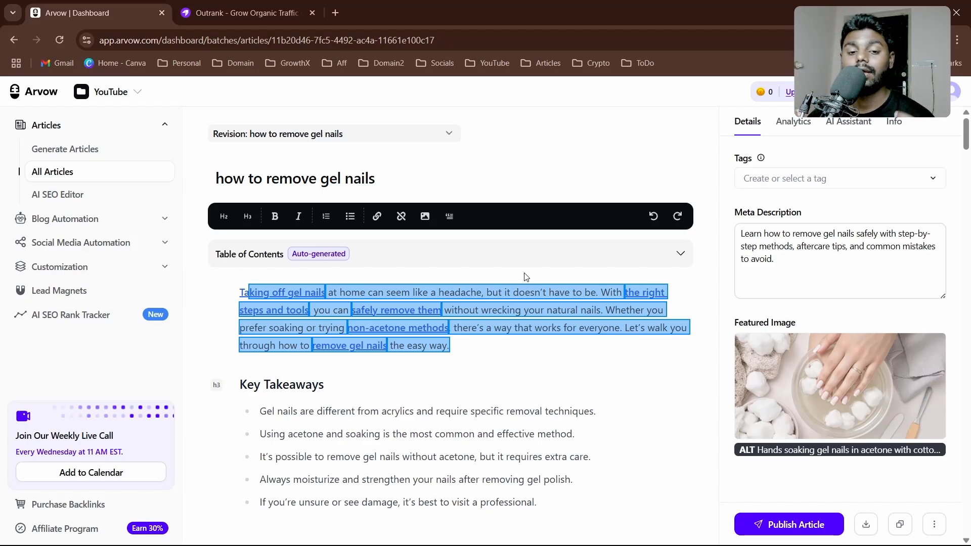
mouse_move(556, 165)
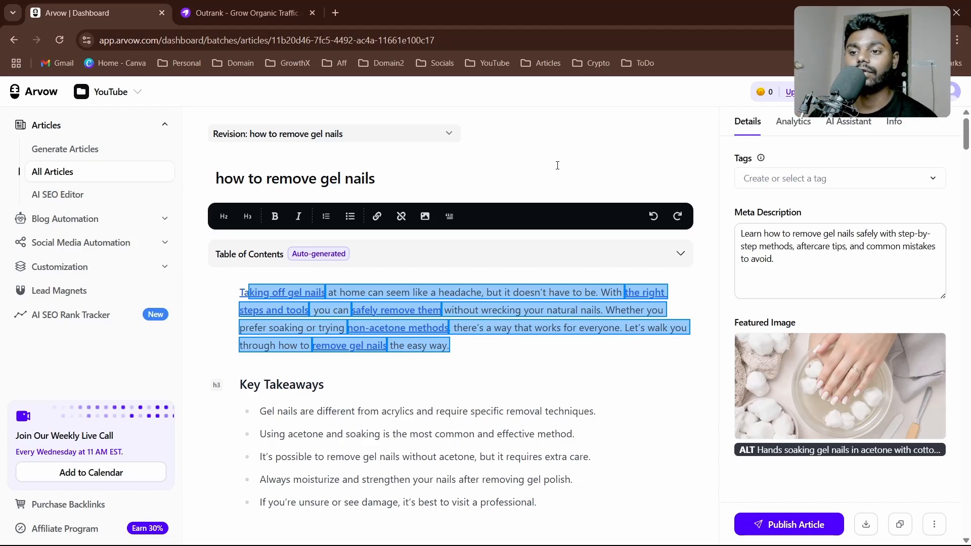
click(450, 178)
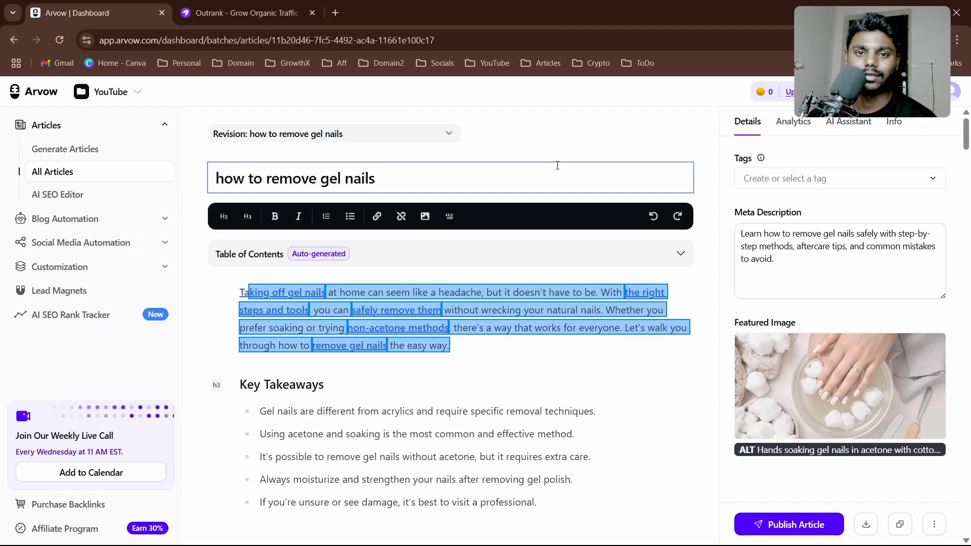
click(487, 346)
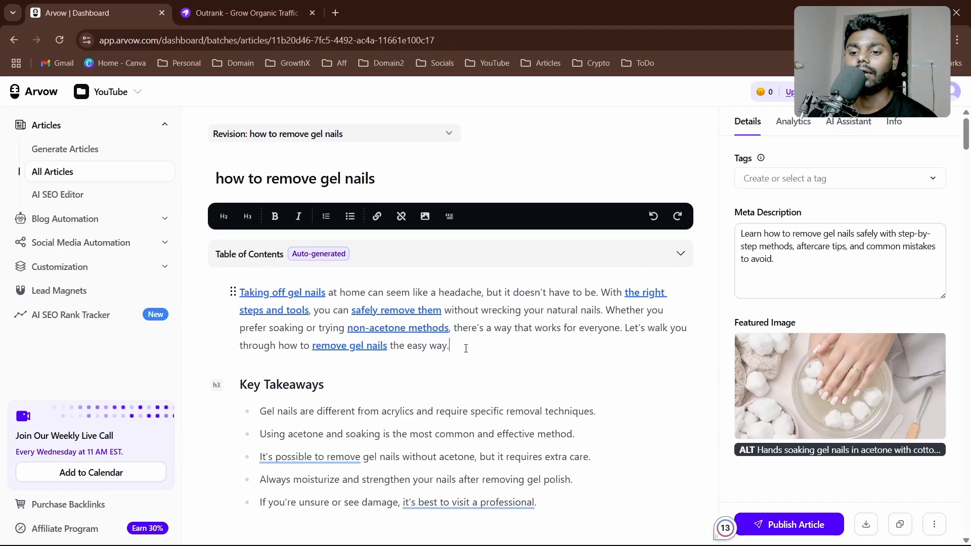
drag(239, 292, 449, 345)
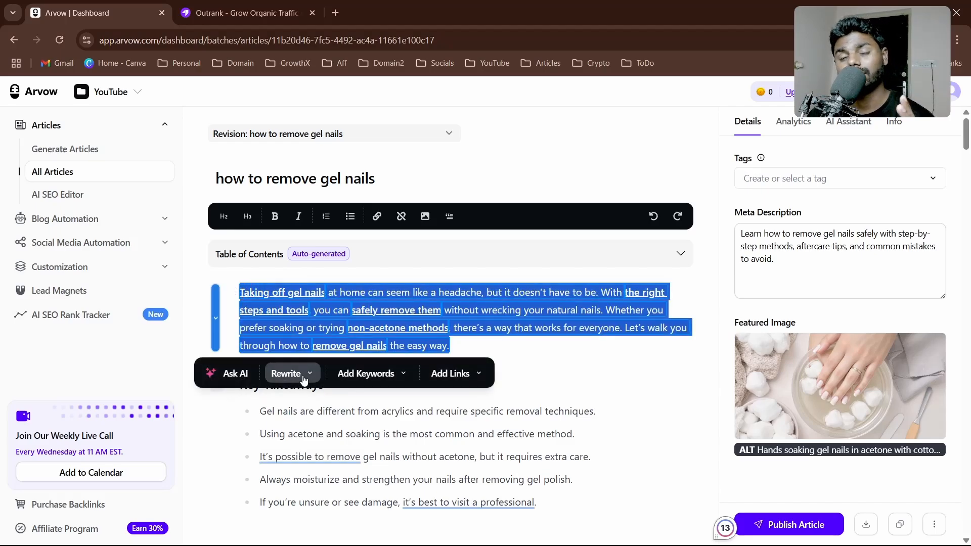
click(289, 373)
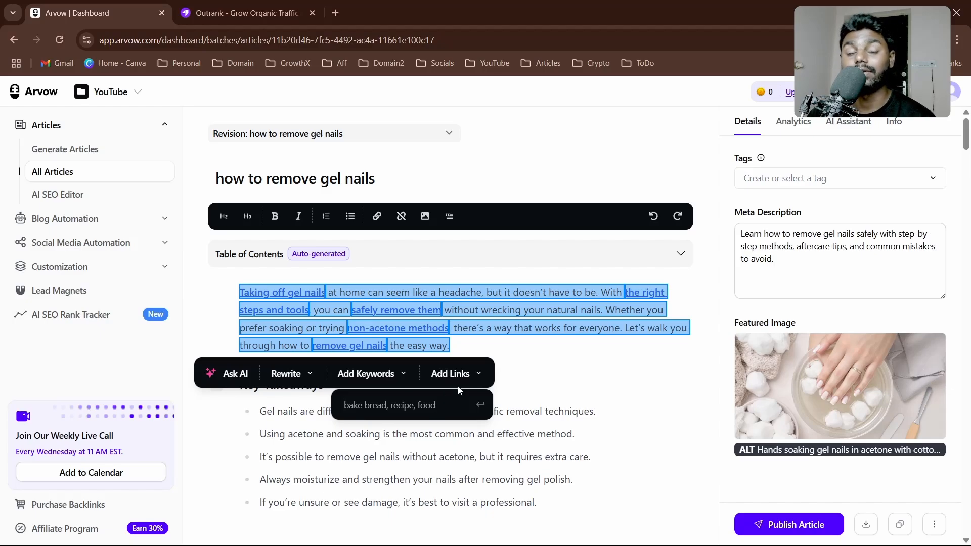
click(451, 373)
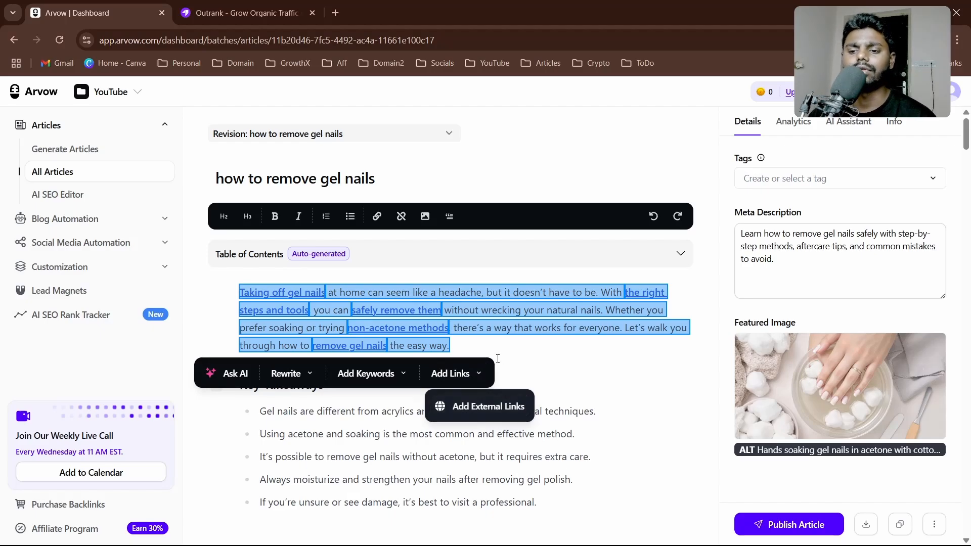
scroll(down, 3)
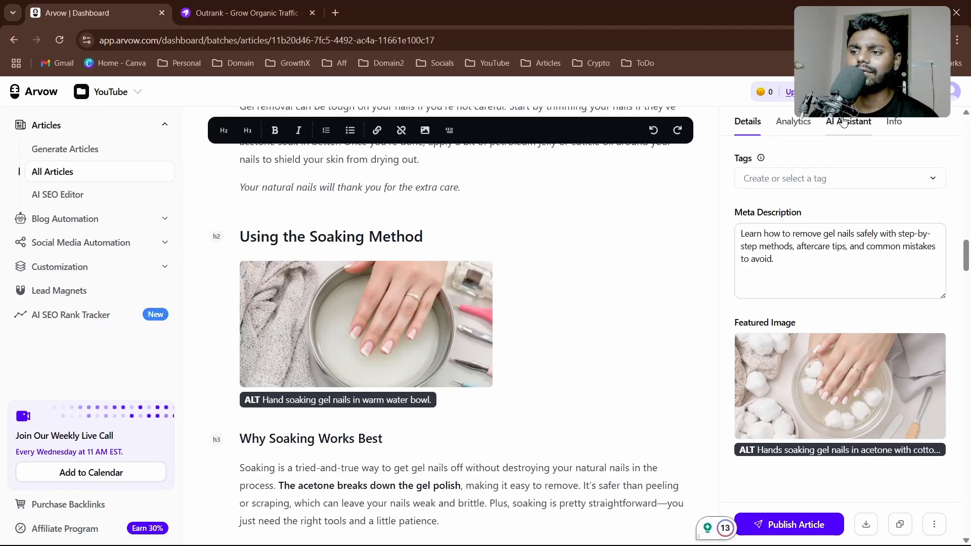
Ask the AI Assistant to 'Improve SEO' on the article; it reports credits have run out.
click(847, 121)
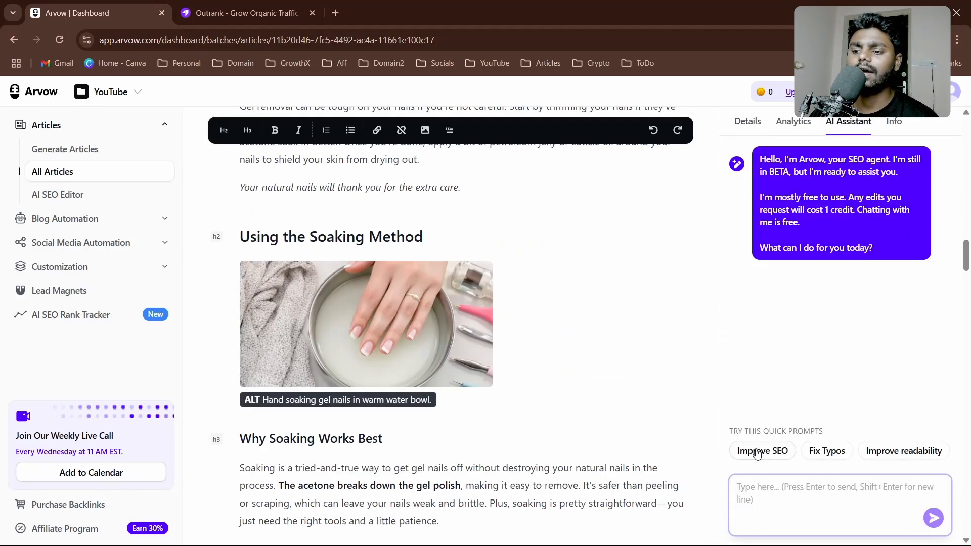
click(762, 451)
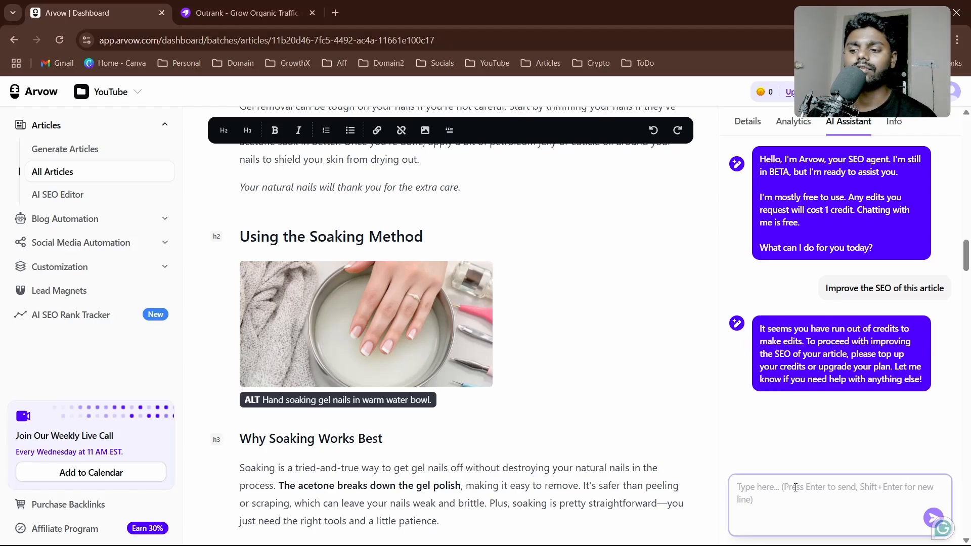
click(837, 493)
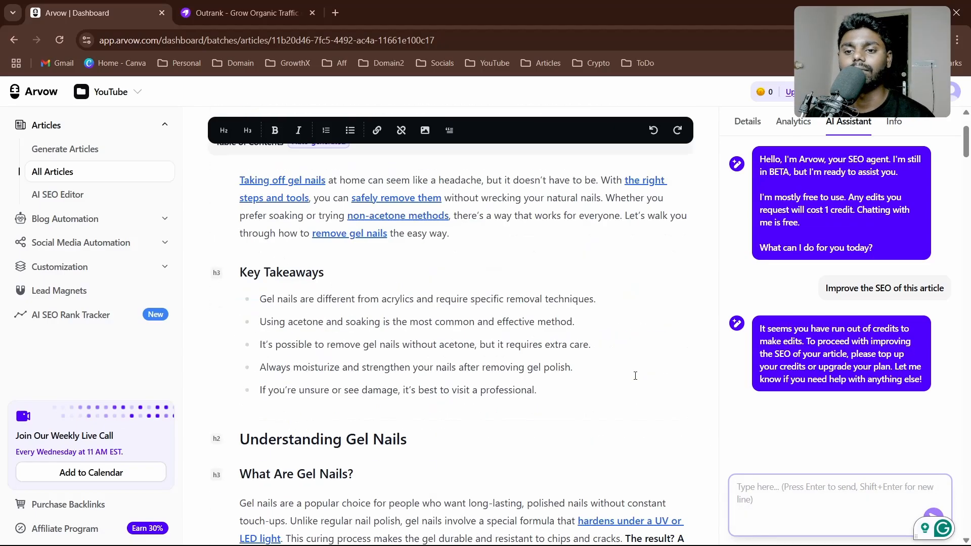
Reach the article's FAQ section, start an 'add' request to the assistant, then go to Campaigns & AutoBlogs.
scroll(down, 3)
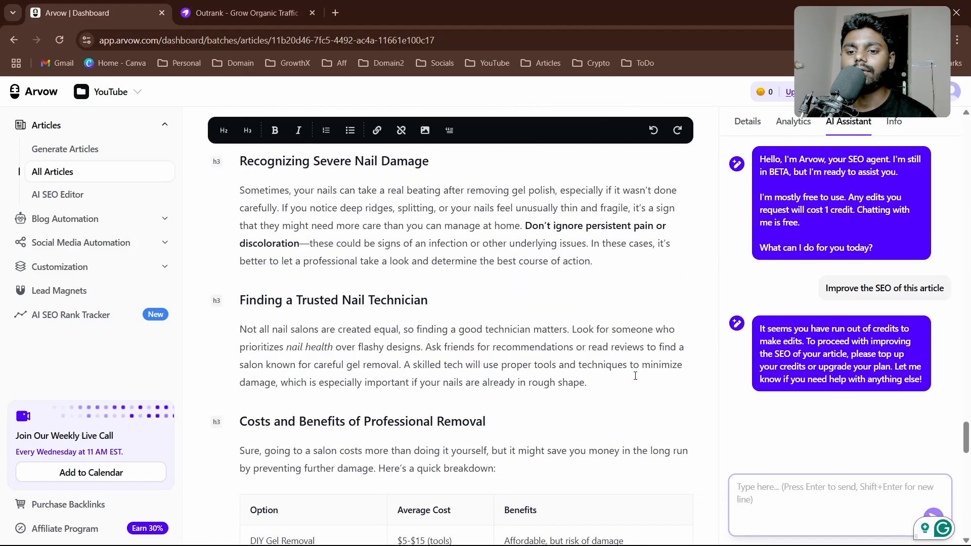
scroll(down, 3)
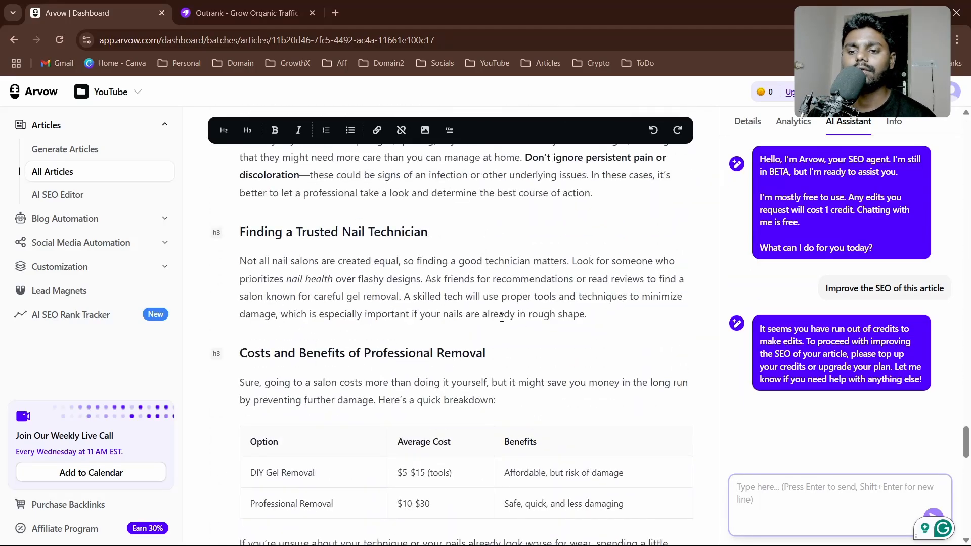
scroll(down, 3)
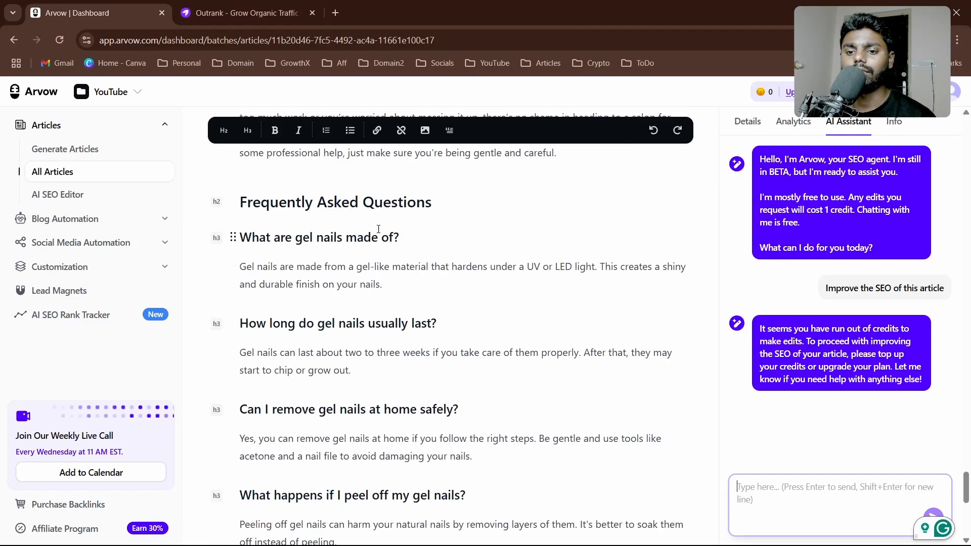
scroll(down, 3)
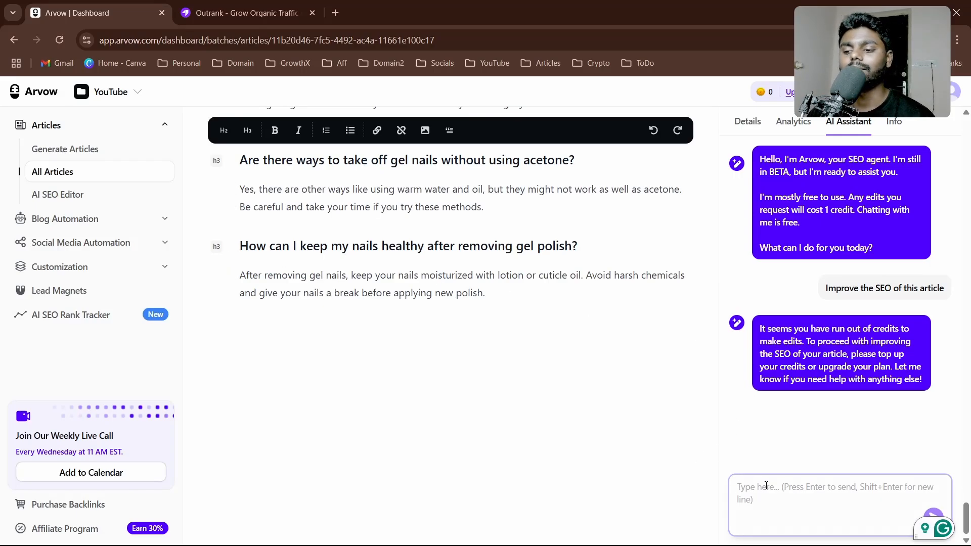
text(add 2 more faq)
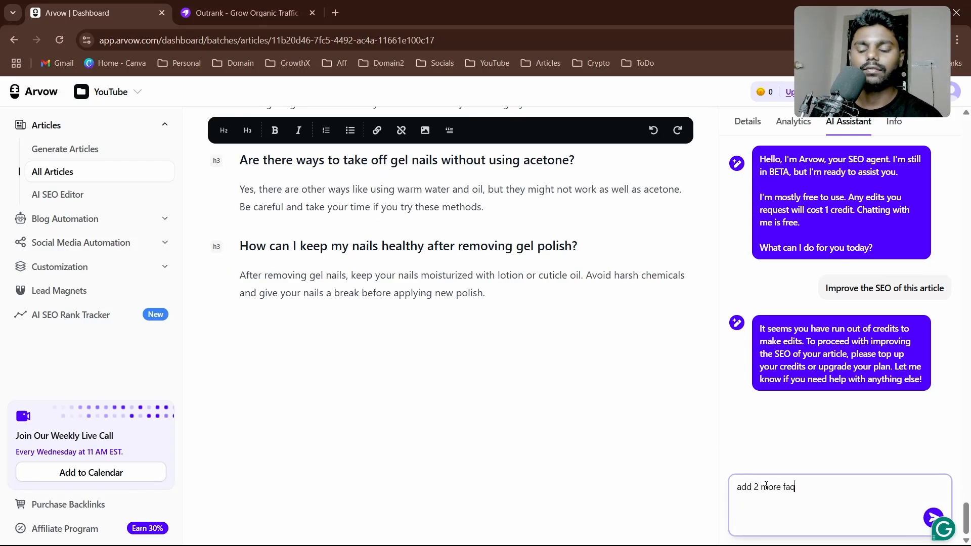
click(747, 120)
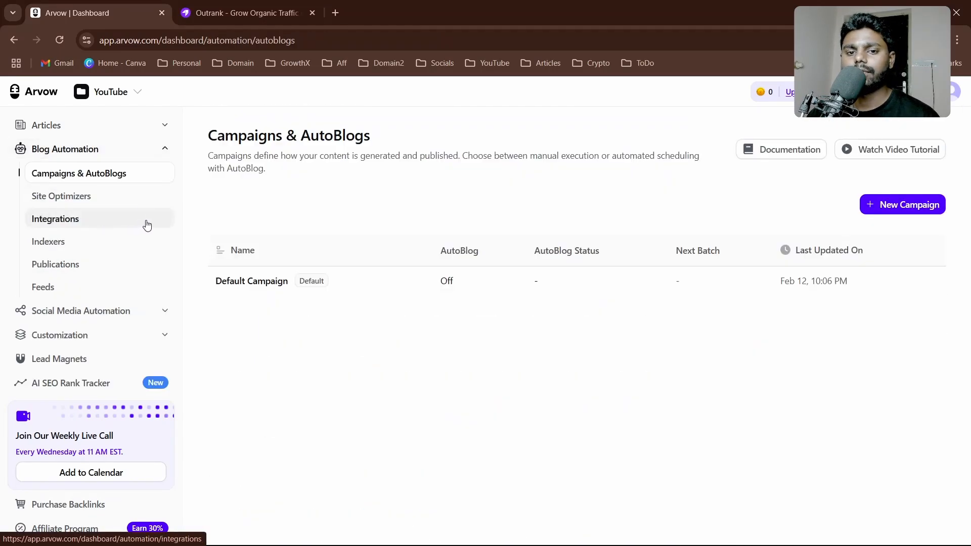
mouse_move(108, 184)
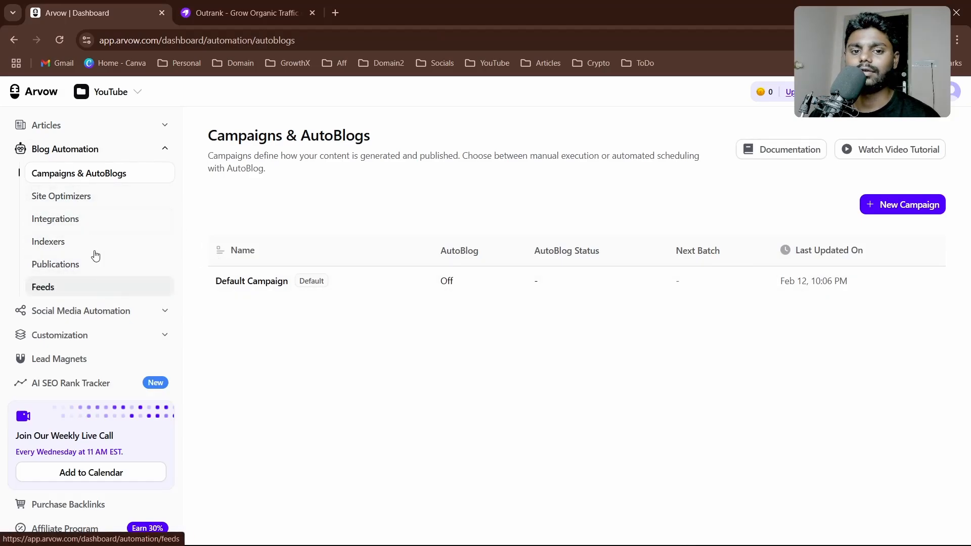
Start a new website integration from the empty Integrations page, listing platforms like WordPress and Shopify.
click(54, 219)
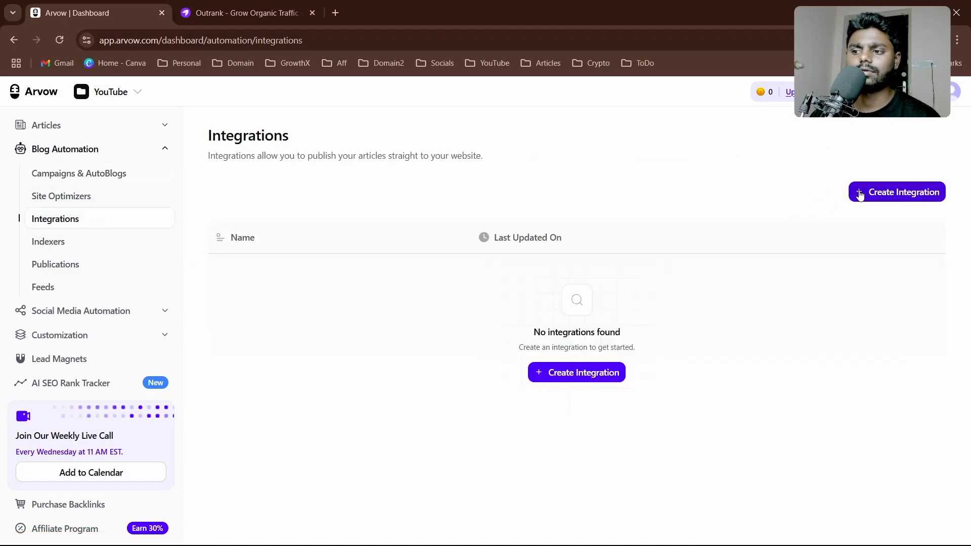
click(897, 192)
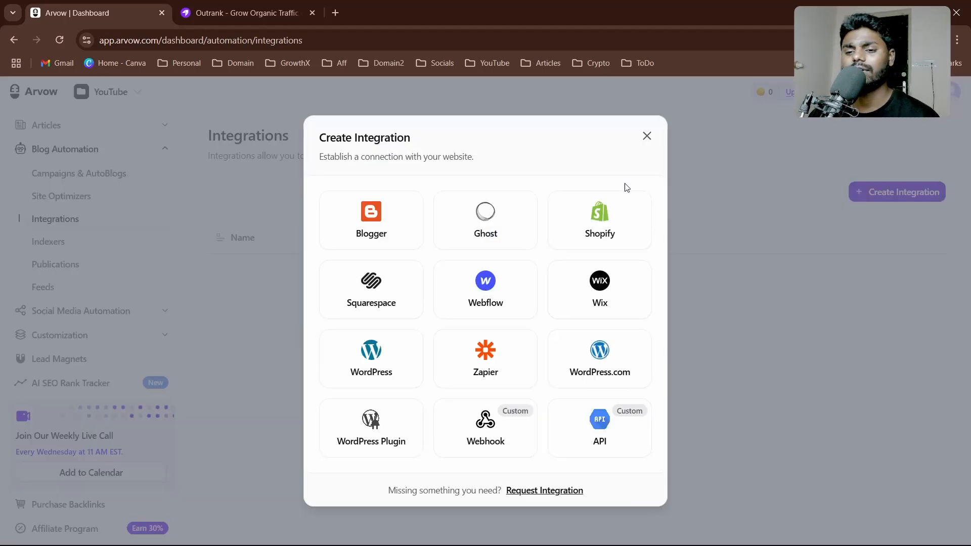
Choose WordPress, scroll through its integration form, then close it unsaved.
click(646, 136)
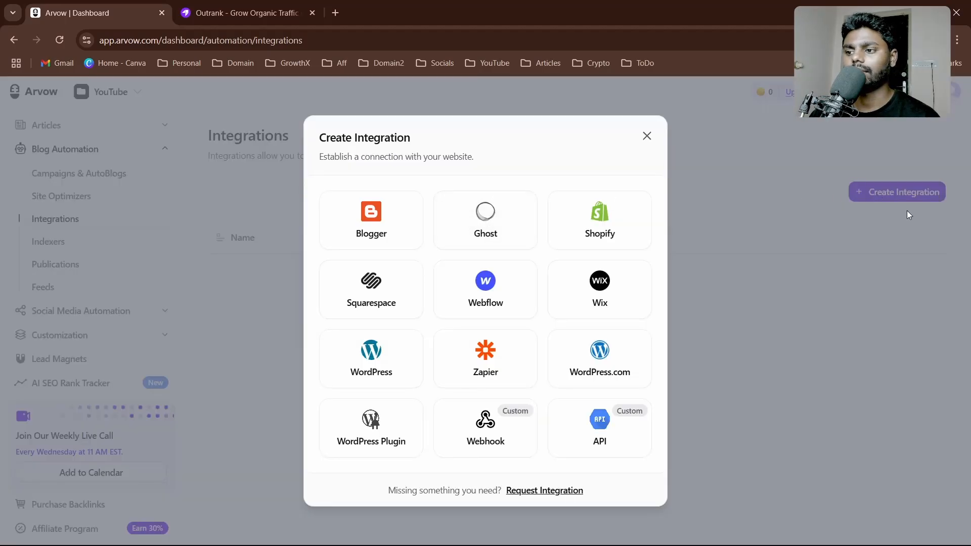
mouse_move(407, 350)
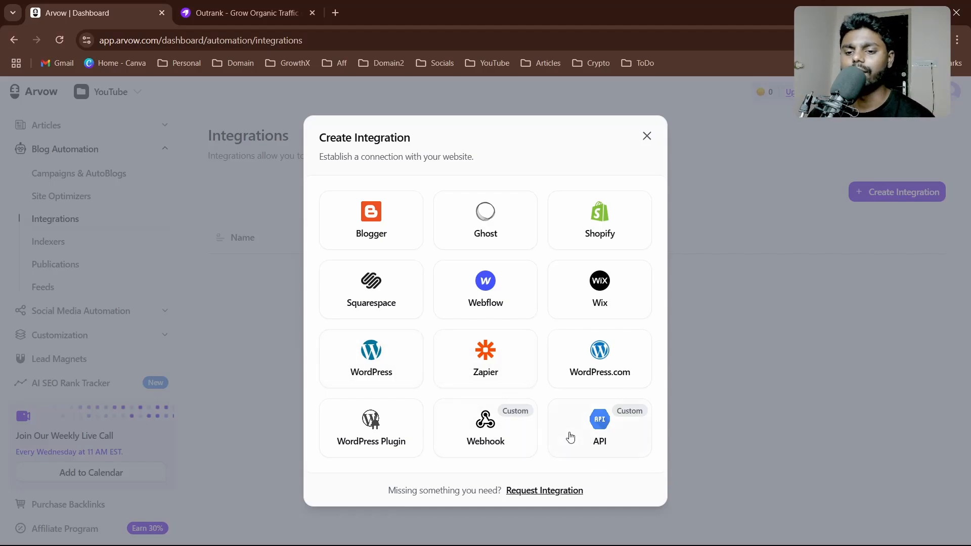
mouse_move(427, 317)
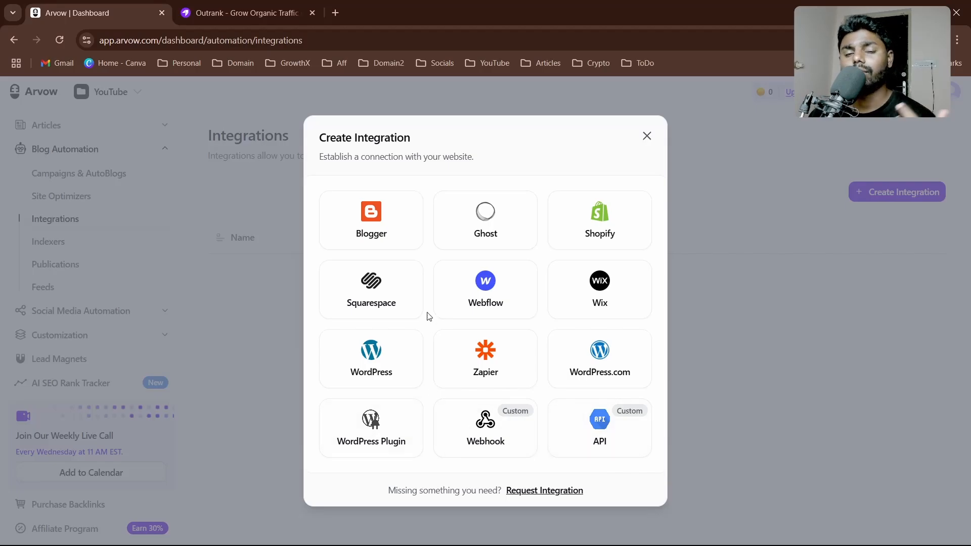
mouse_move(363, 297)
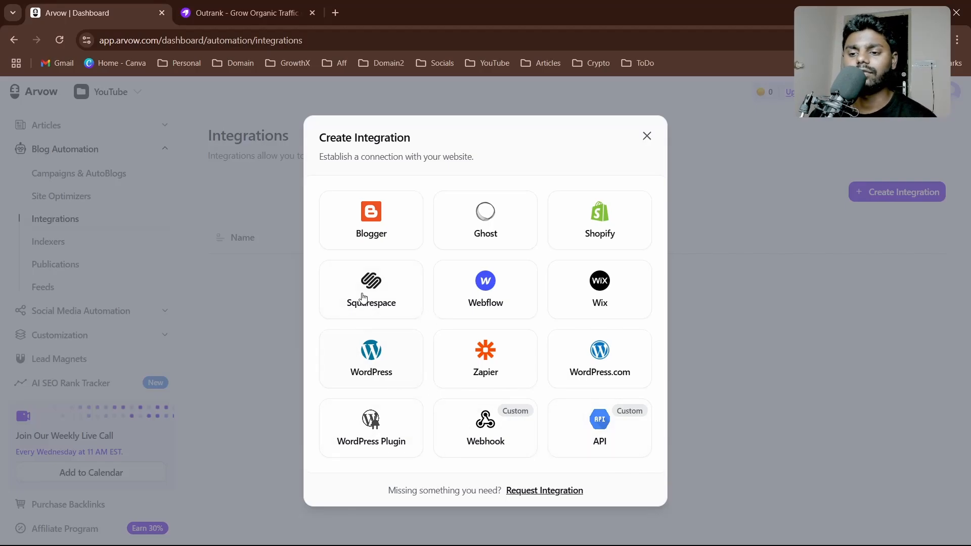
click(372, 359)
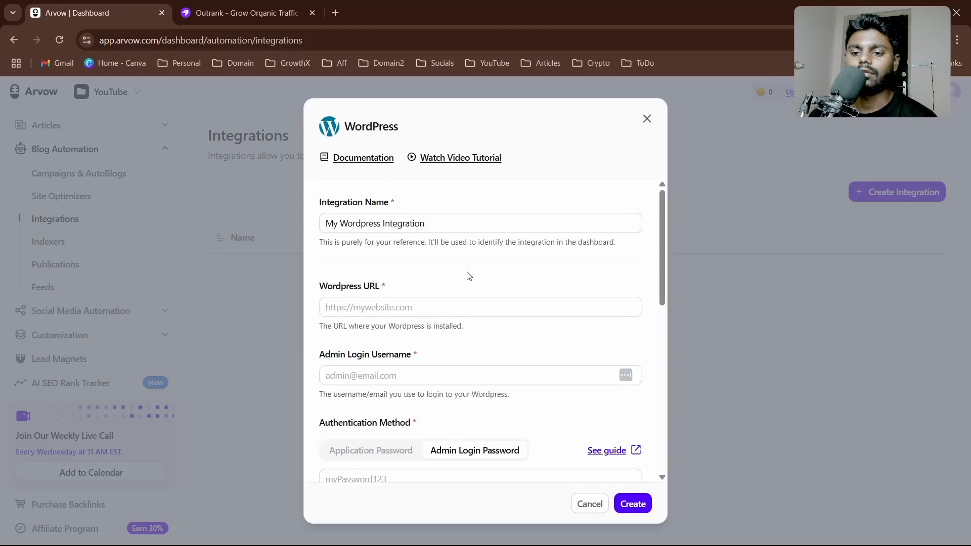
scroll(down, 3)
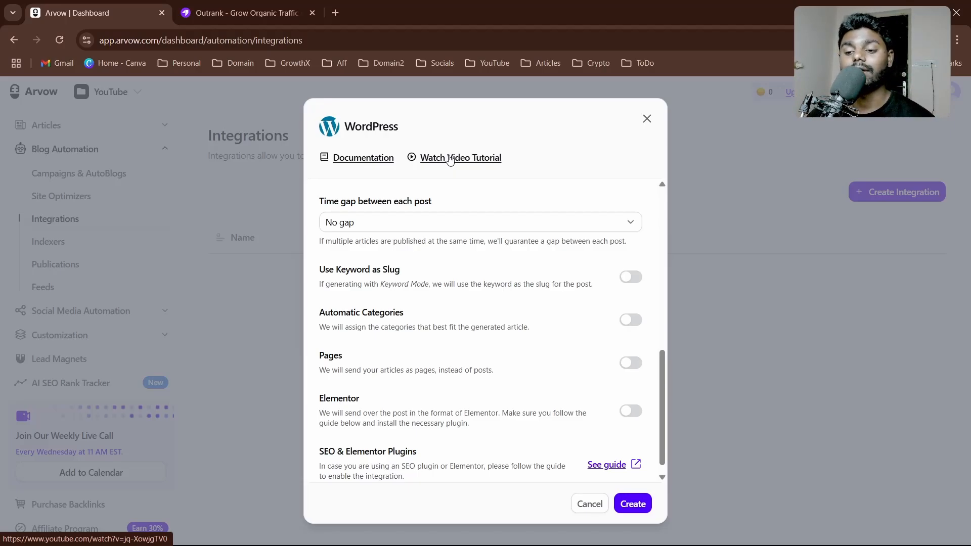
click(647, 118)
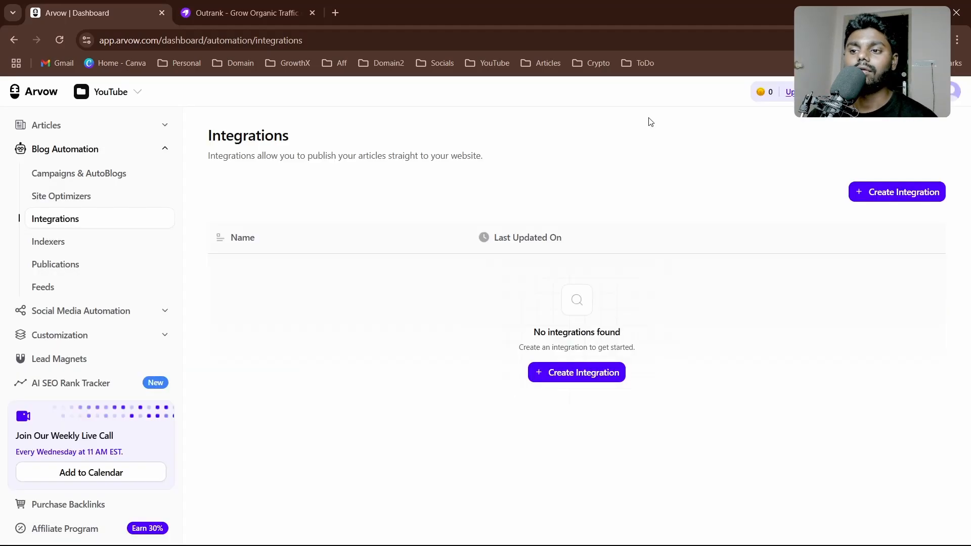
mouse_move(730, 290)
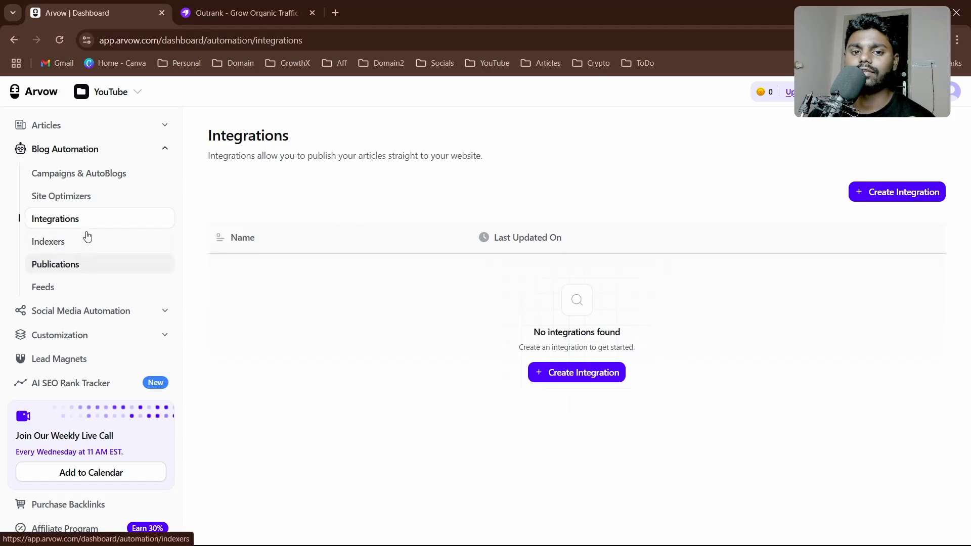
Visit Campaigns & AutoBlogs, Publications, Indexers, Feeds and Site Optimizers, then begin a new campaign.
click(79, 174)
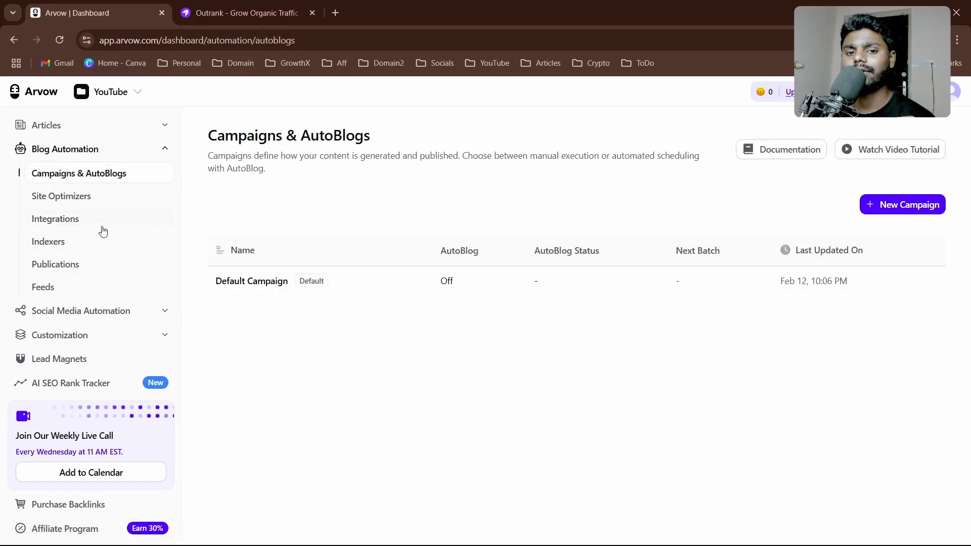
click(55, 264)
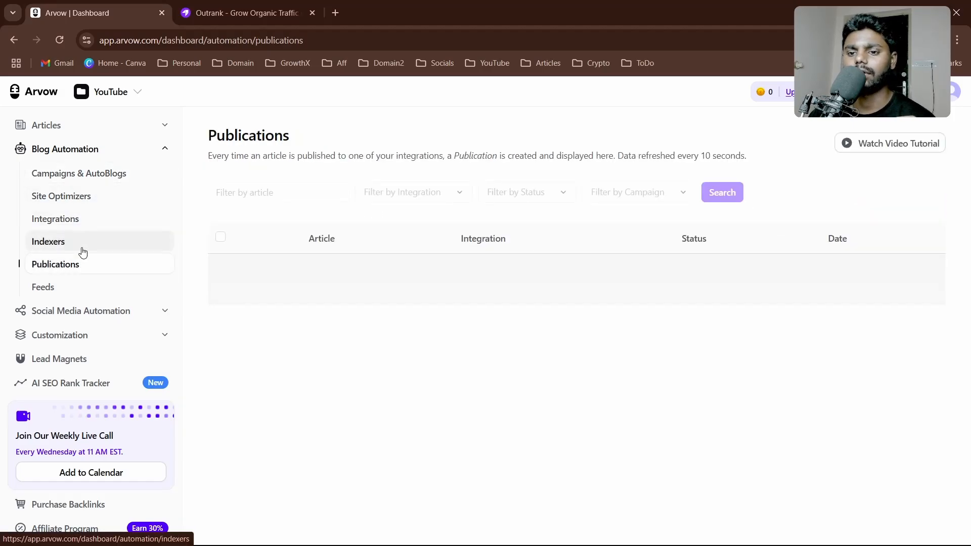
click(48, 242)
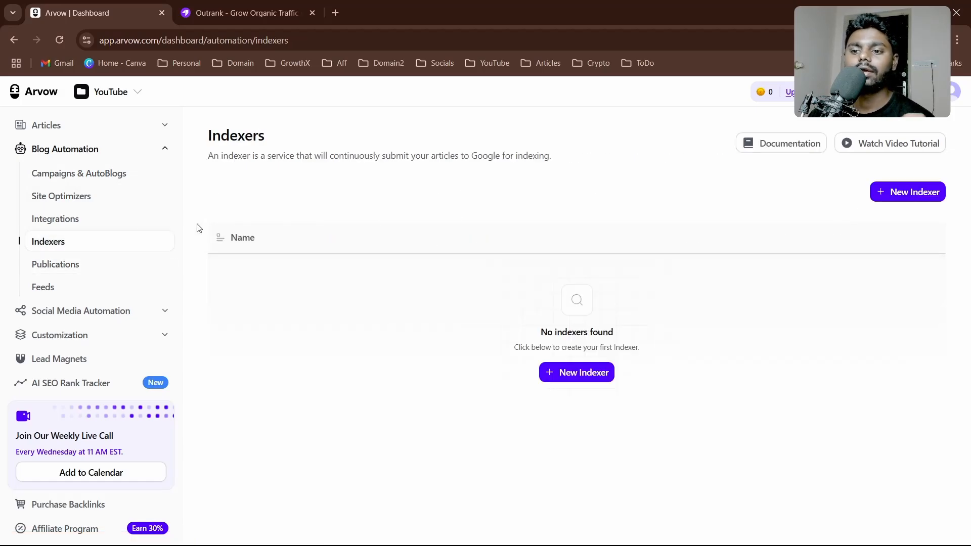
click(42, 286)
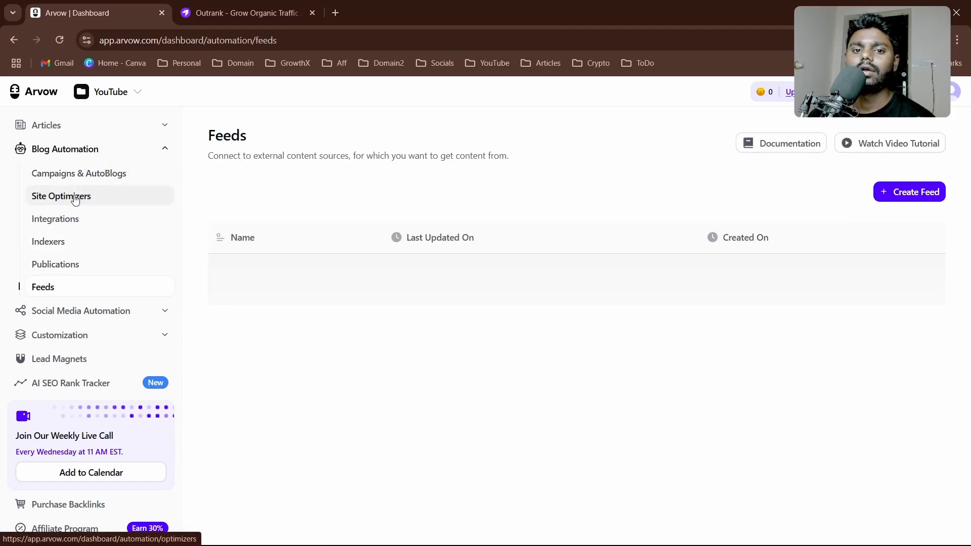
click(79, 173)
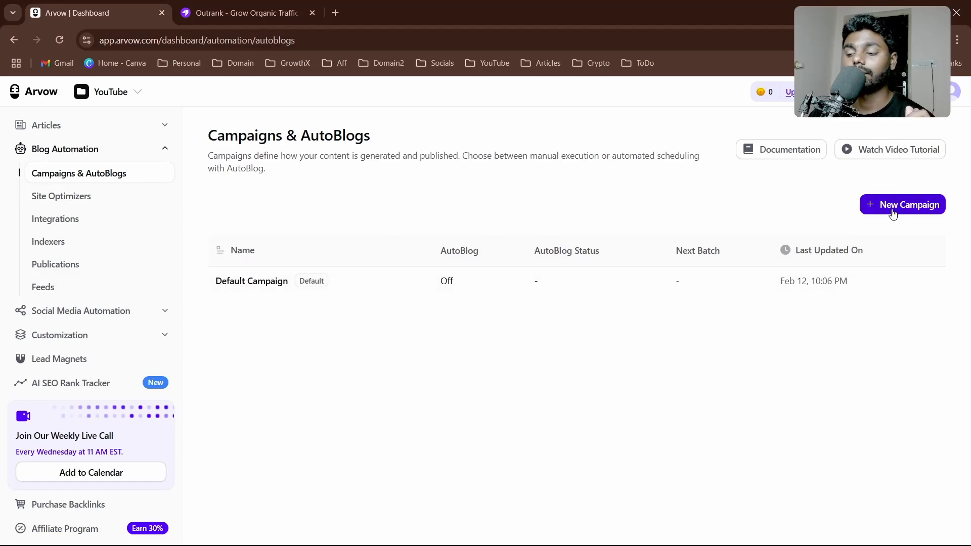
click(902, 204)
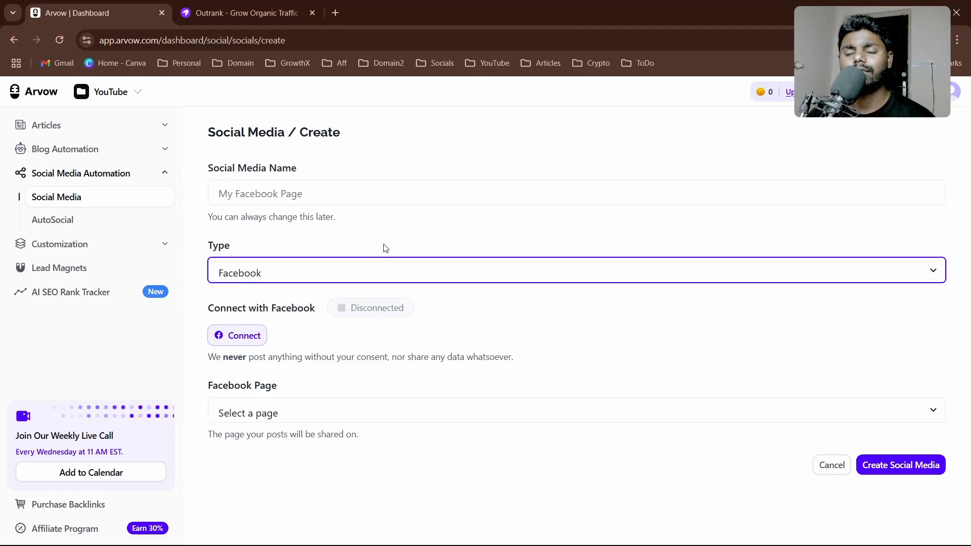
Review the social network types, keep Facebook, then move to the AutoSocial autopilot page.
click(569, 272)
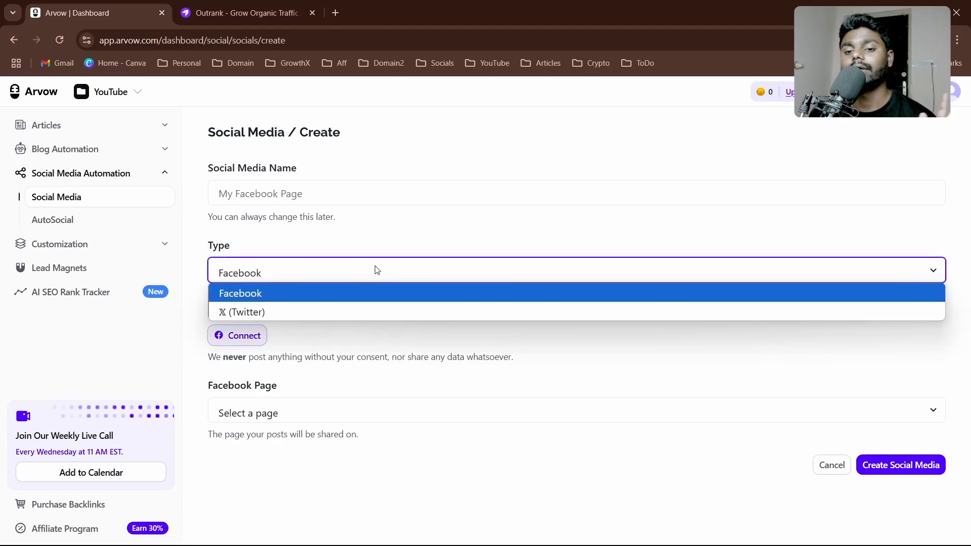
mouse_move(343, 311)
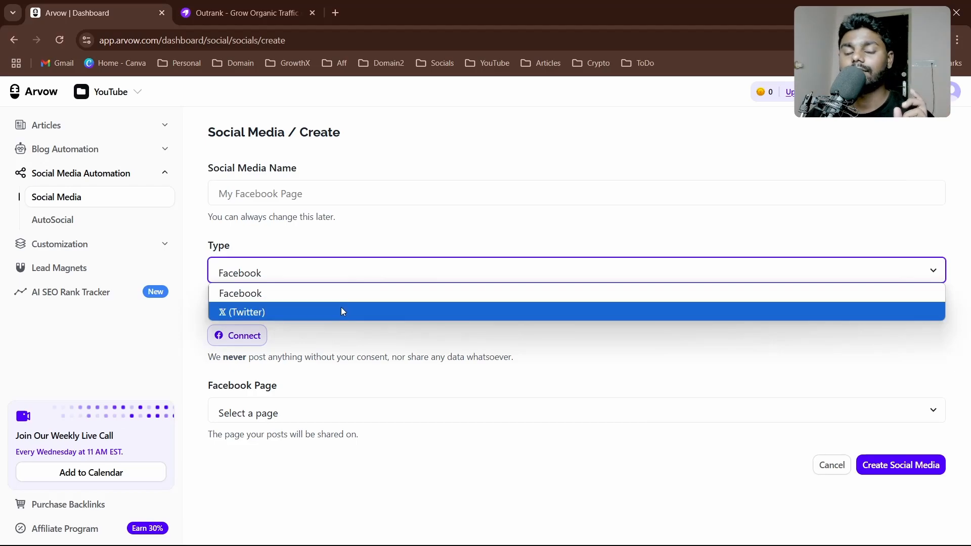
mouse_move(313, 293)
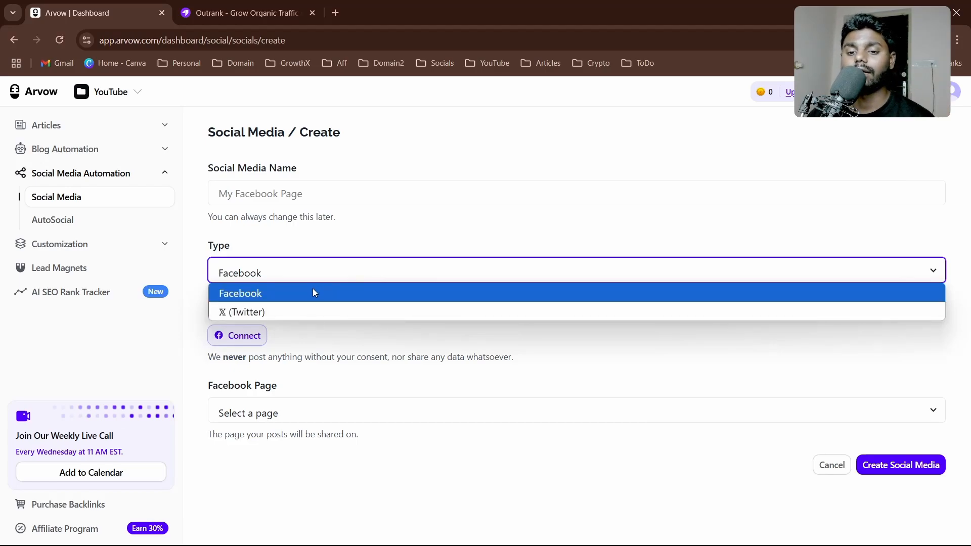
click(241, 294)
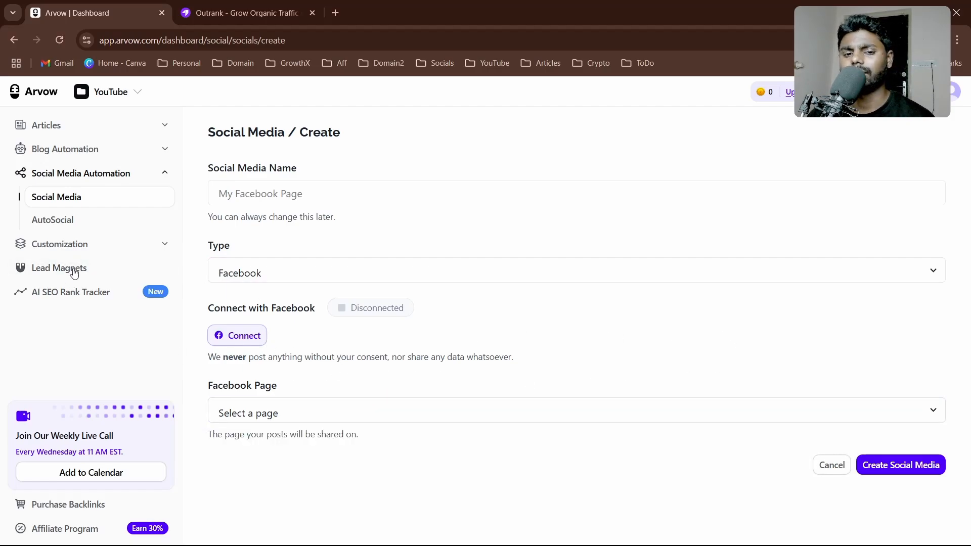
mouse_move(60, 267)
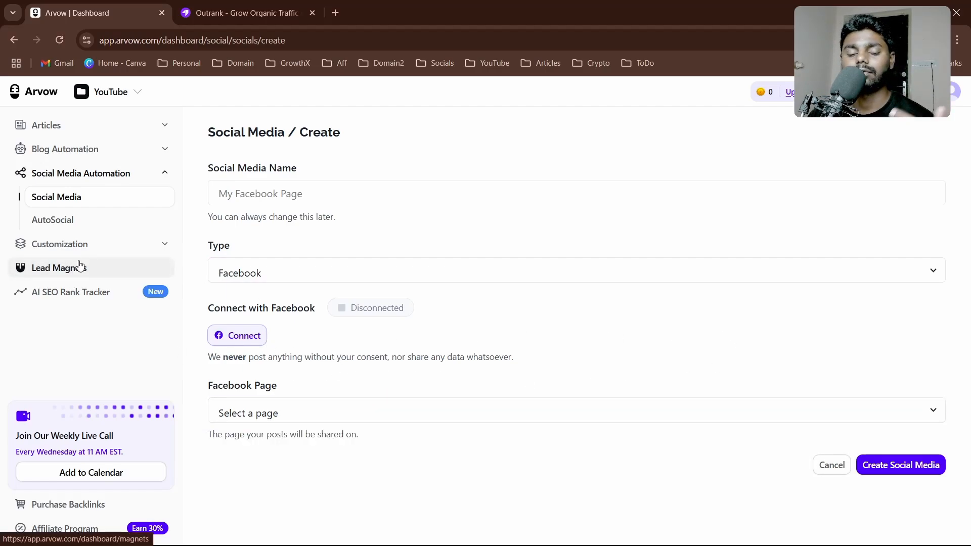
click(52, 219)
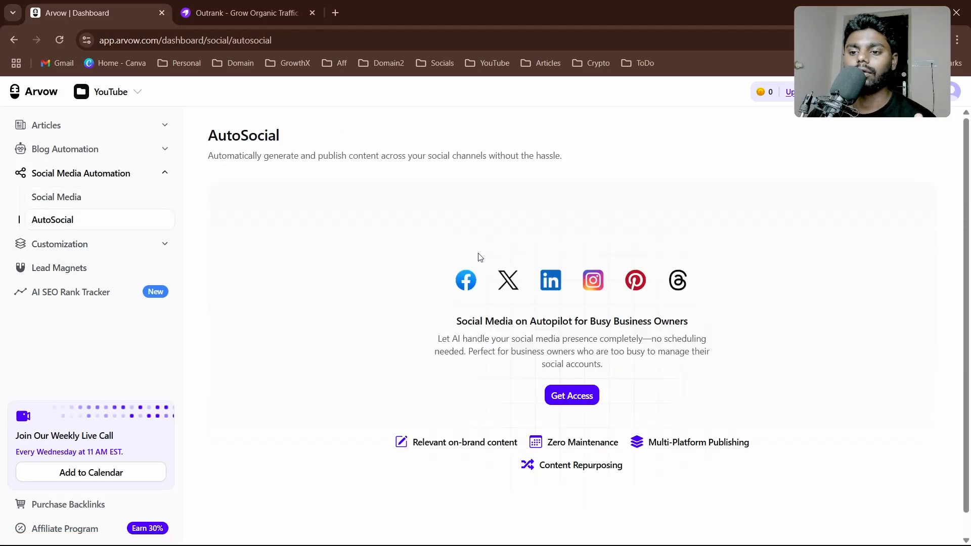